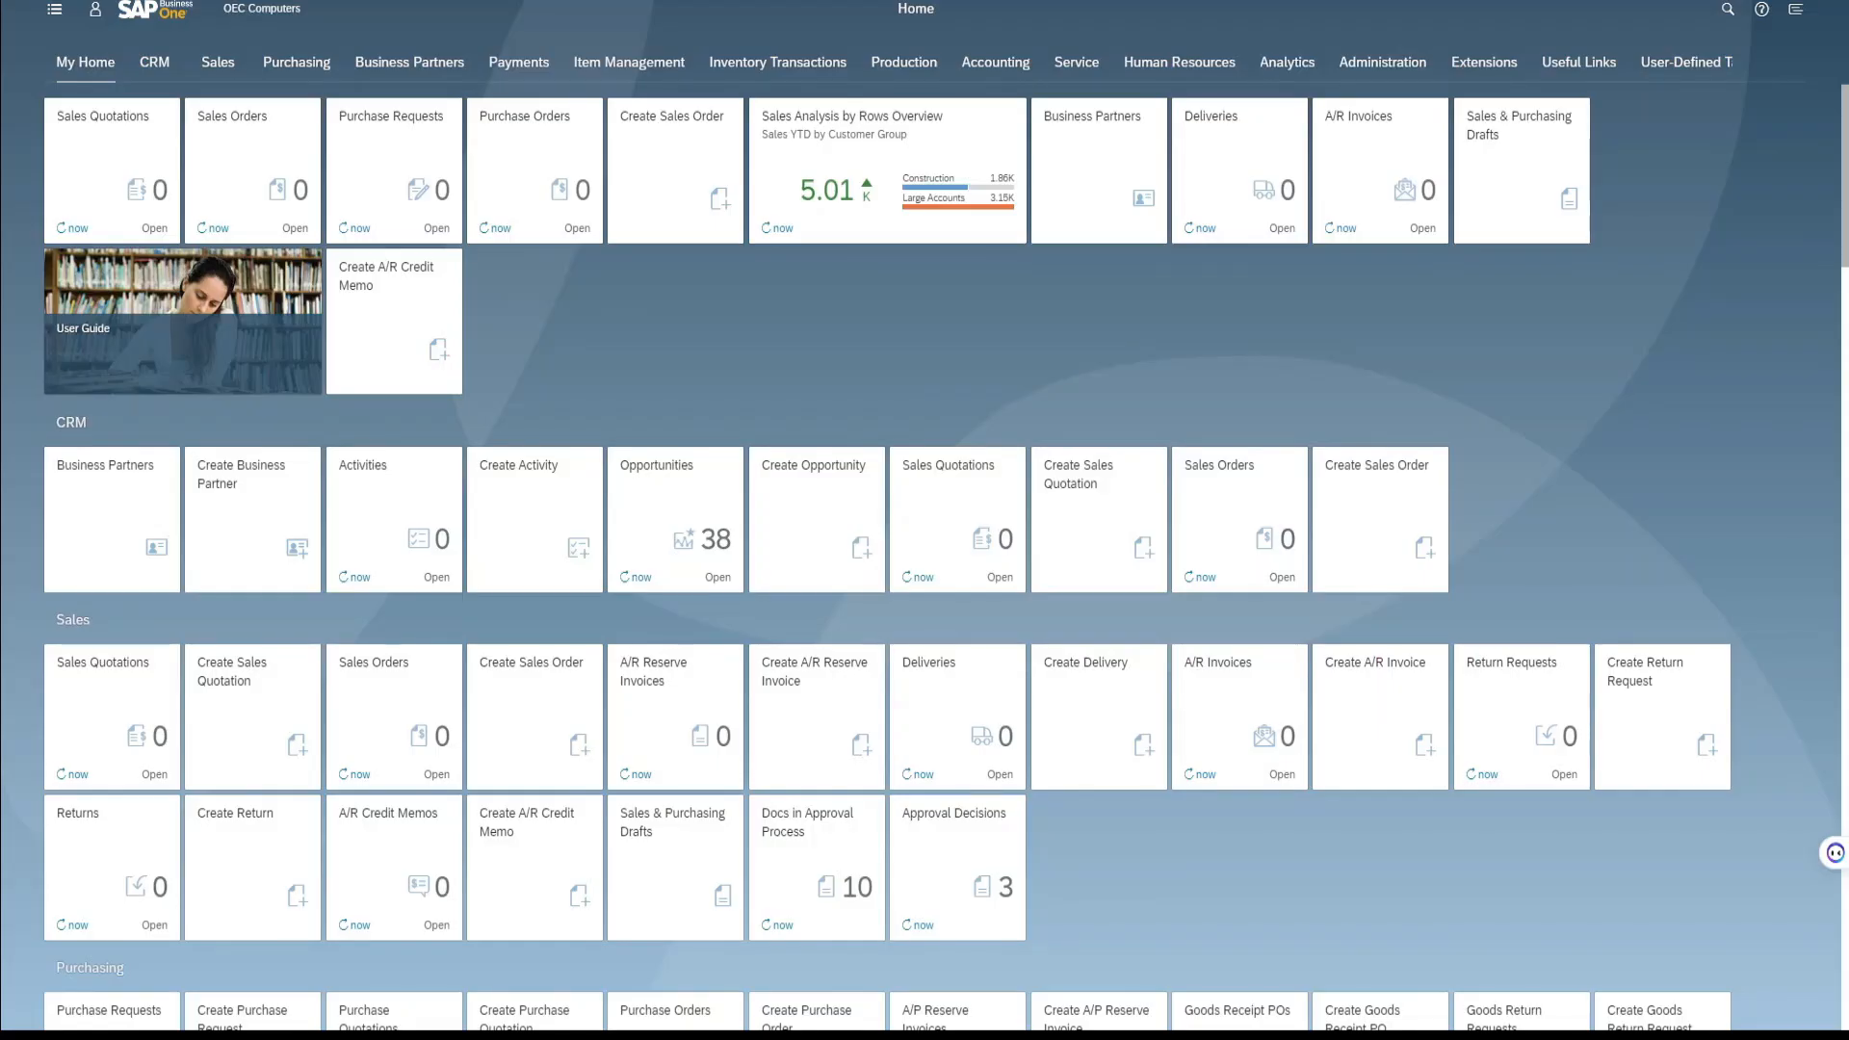
mouse_move(1485, 62)
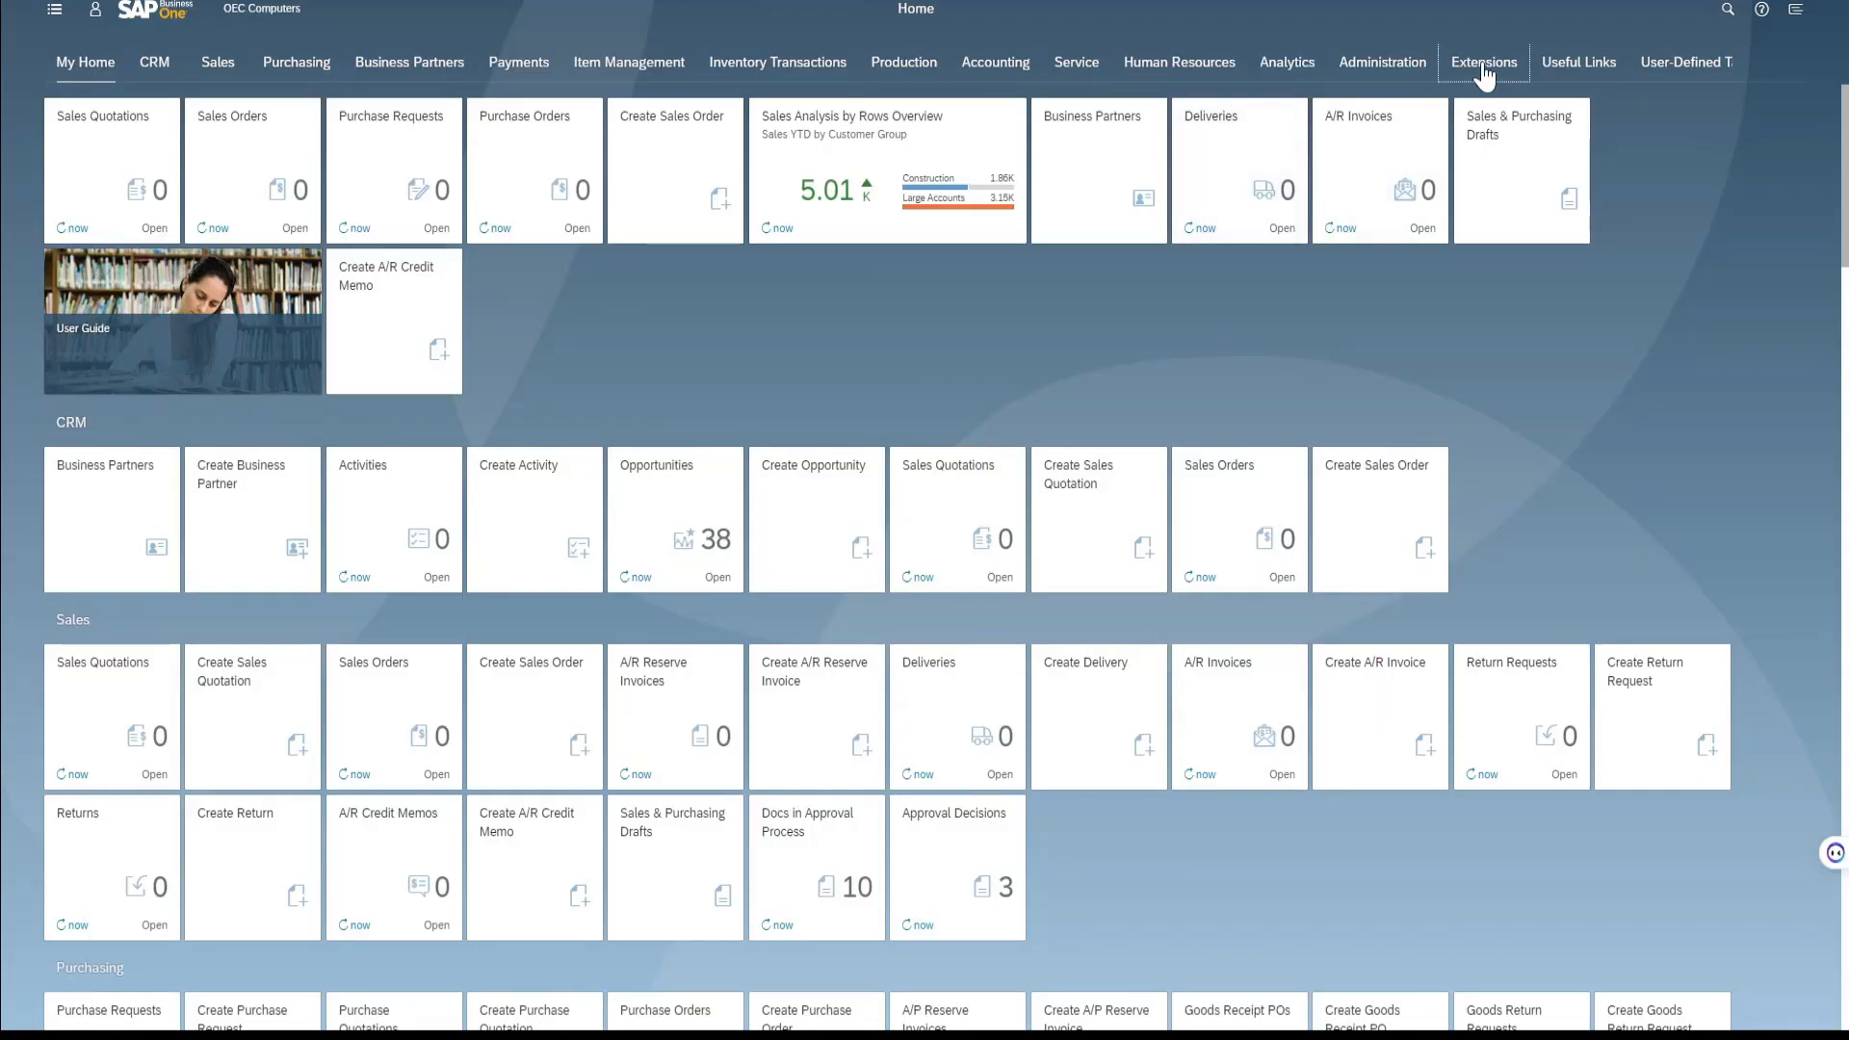
Launch the Smart Factory extension from the SAP Business One Extensions tab
click(1483, 62)
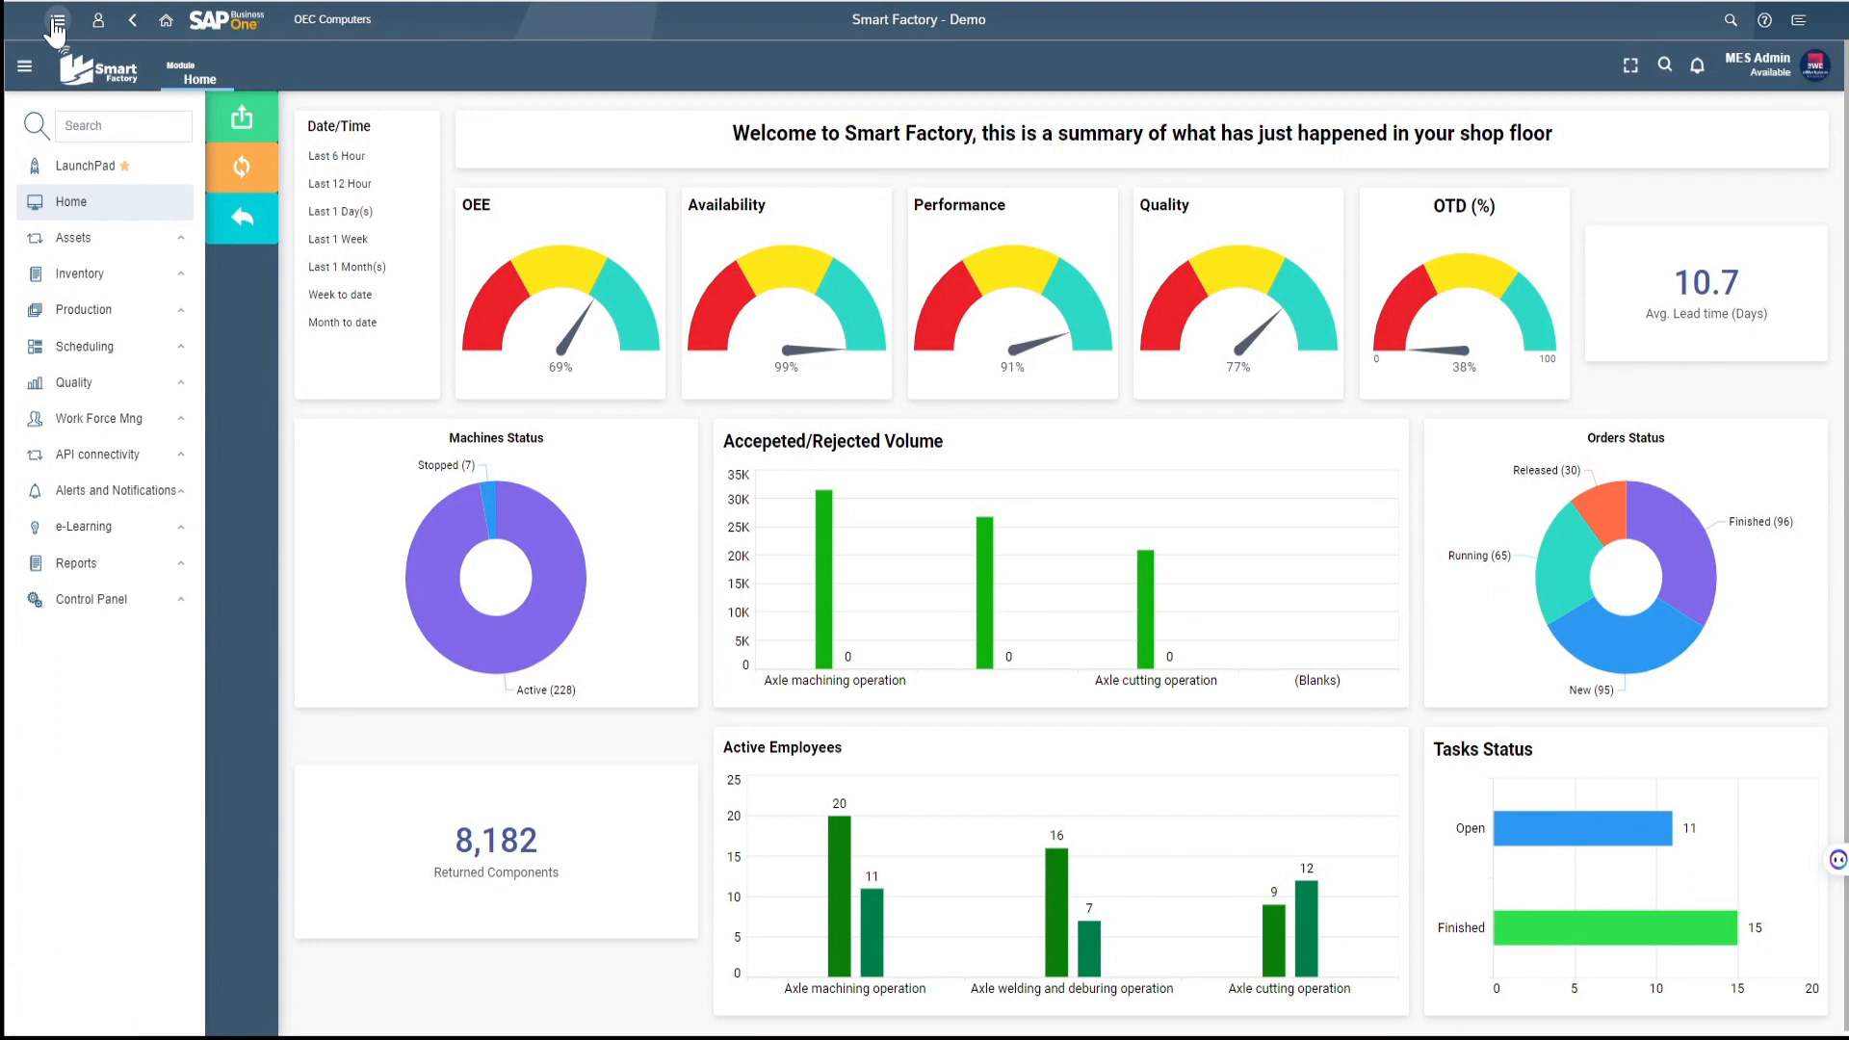
Show the scheduling Gantt chart and close the Schedule Statistics Charts window
click(98, 19)
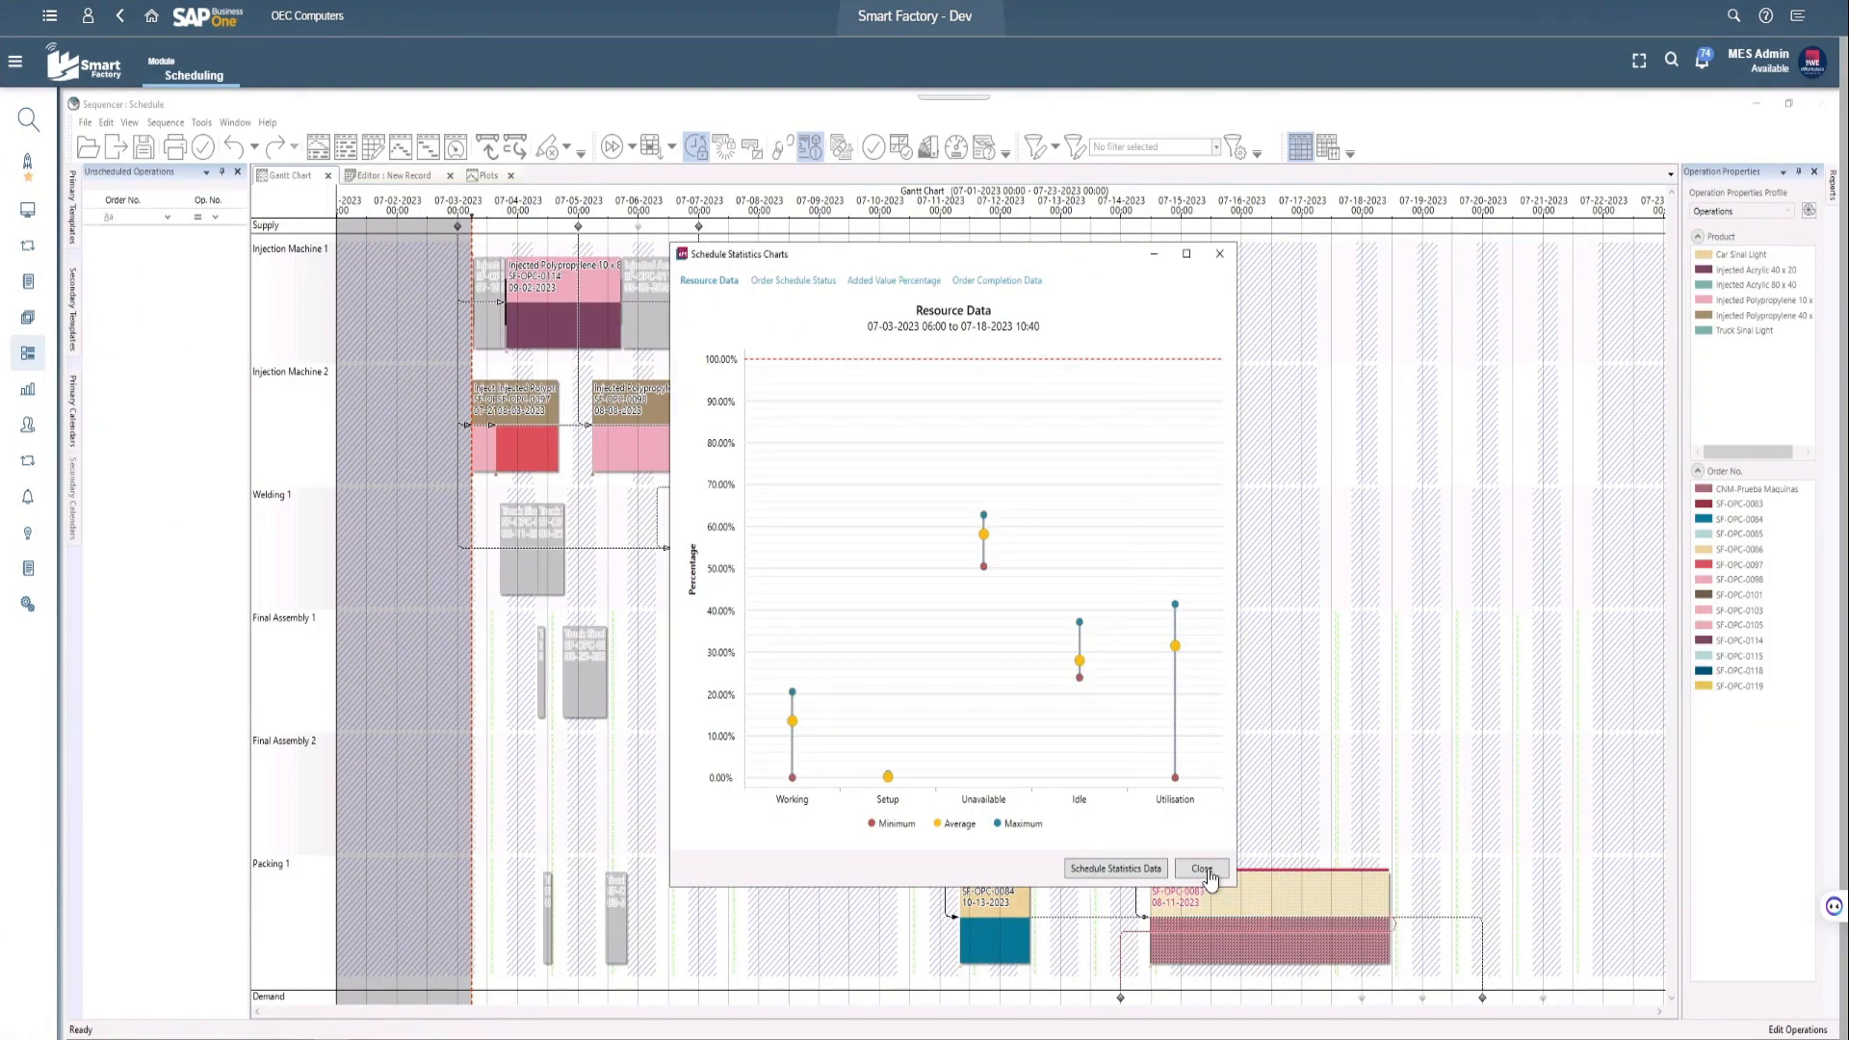
click(1202, 868)
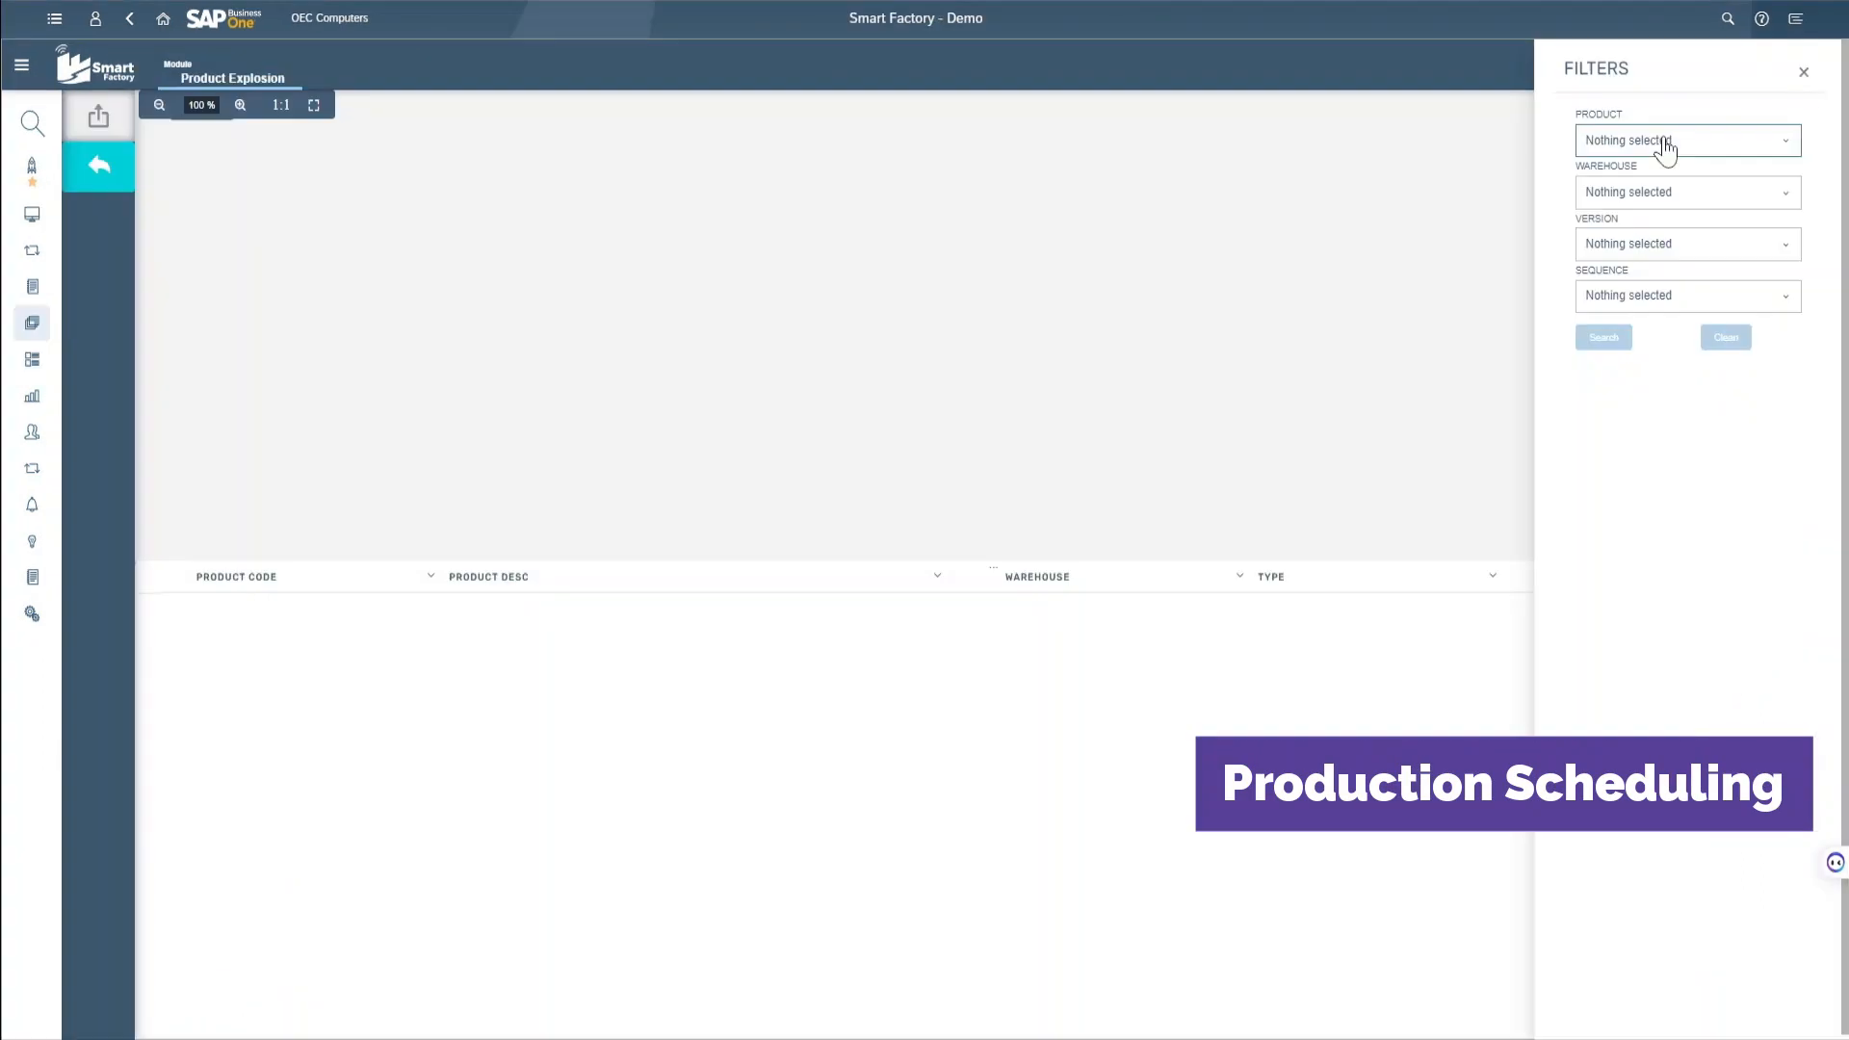
Filter Product Explosion to SF-PRAX-IT-0001 version 8, then pan the organization chart
click(1686, 295)
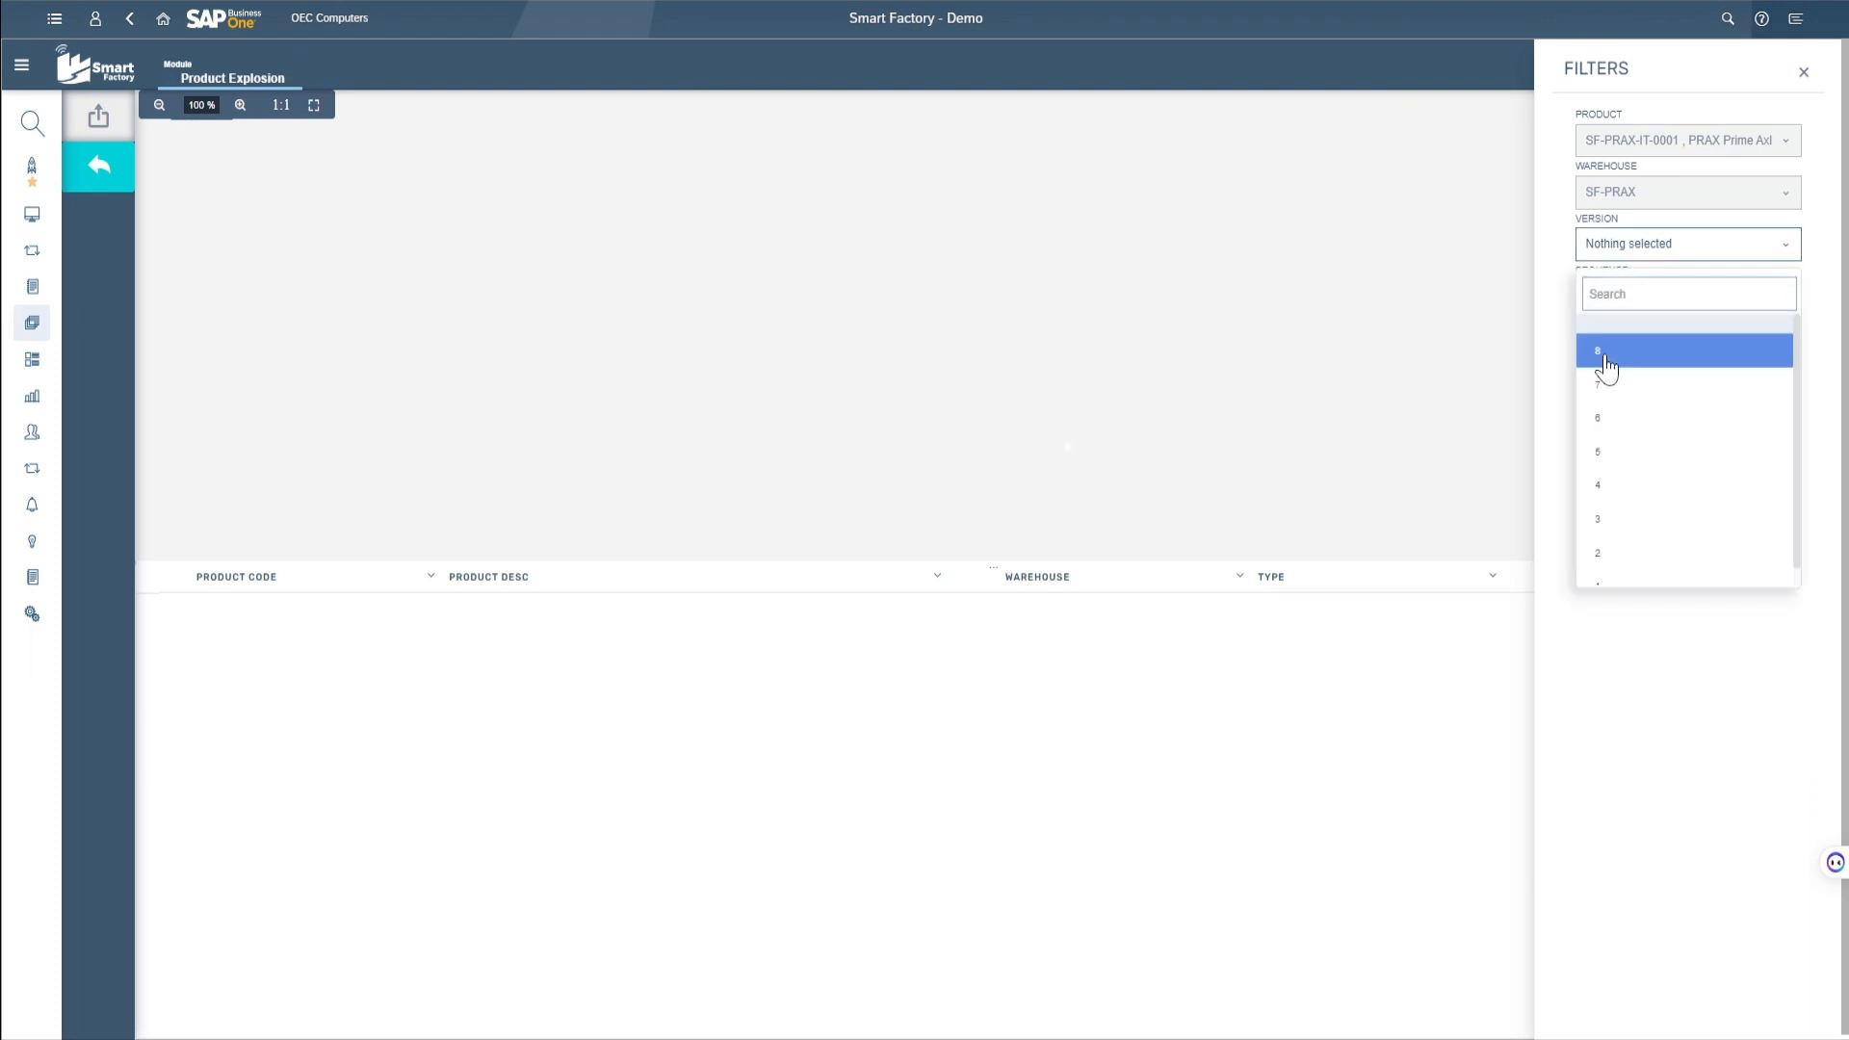
click(1596, 350)
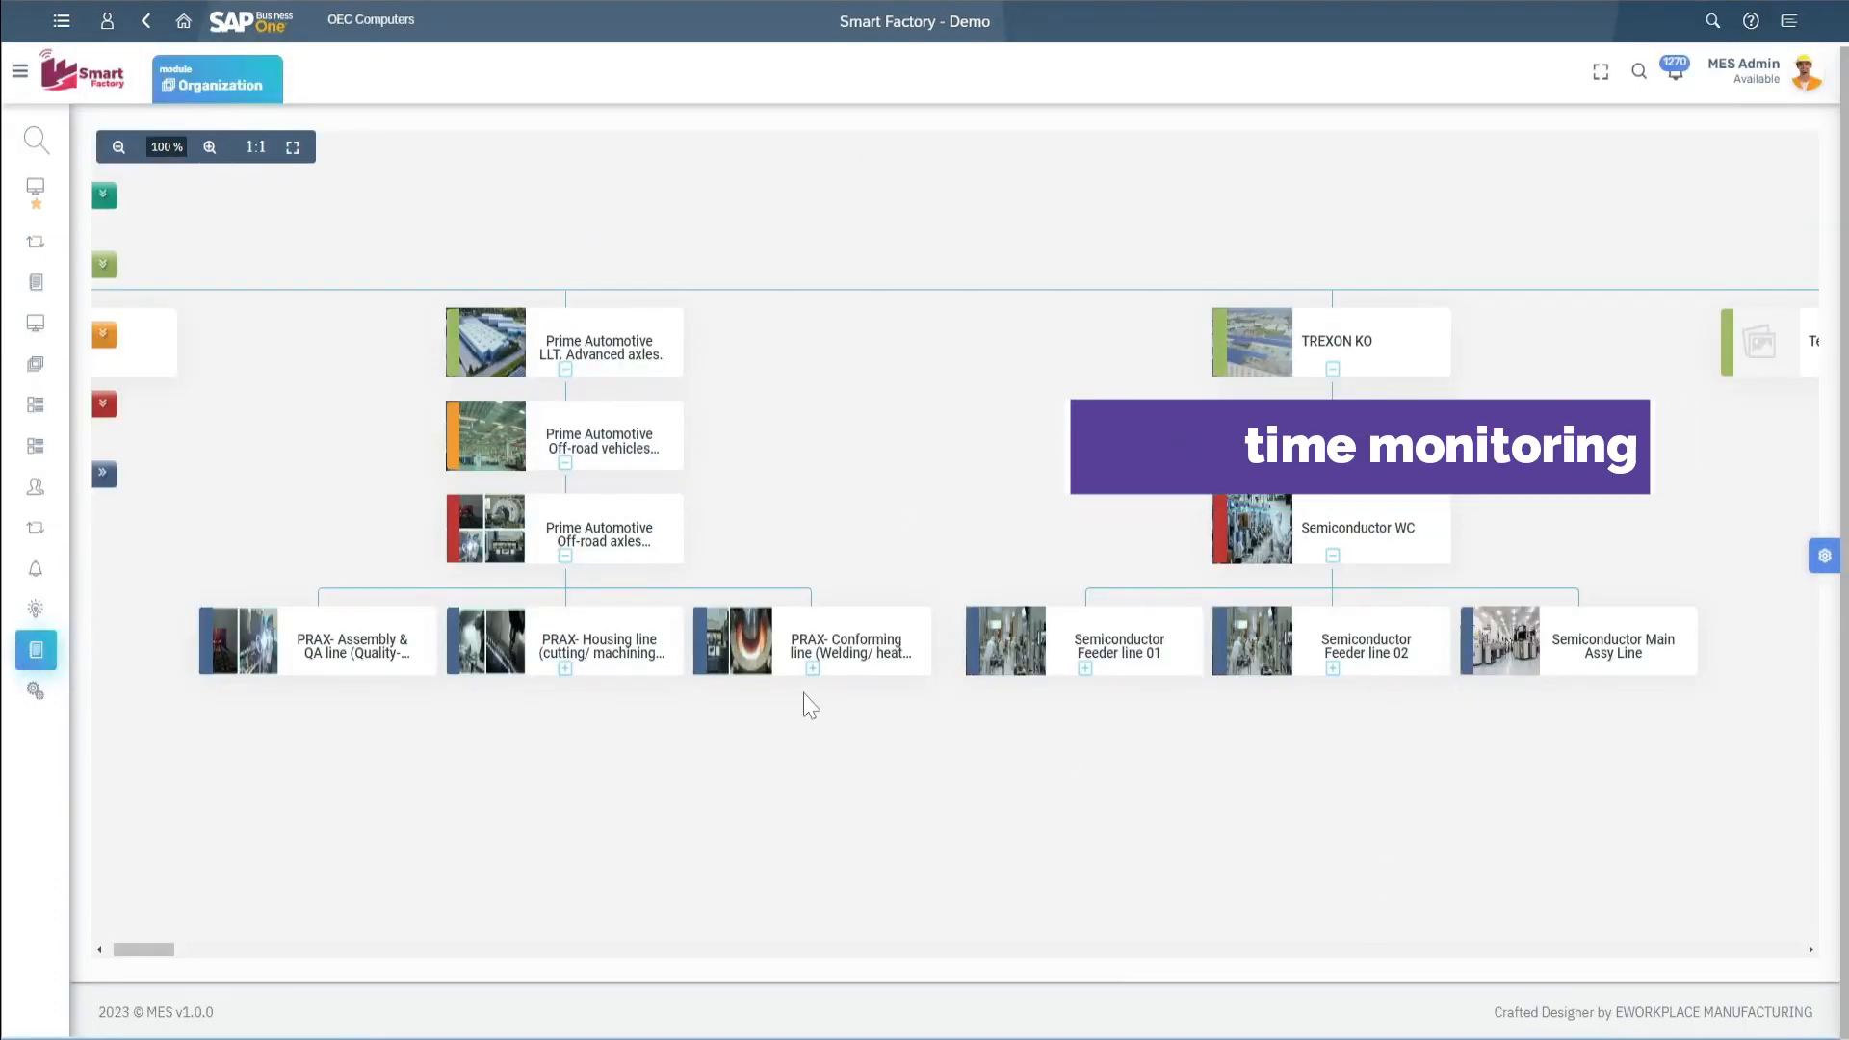
drag(142, 949, 164, 950)
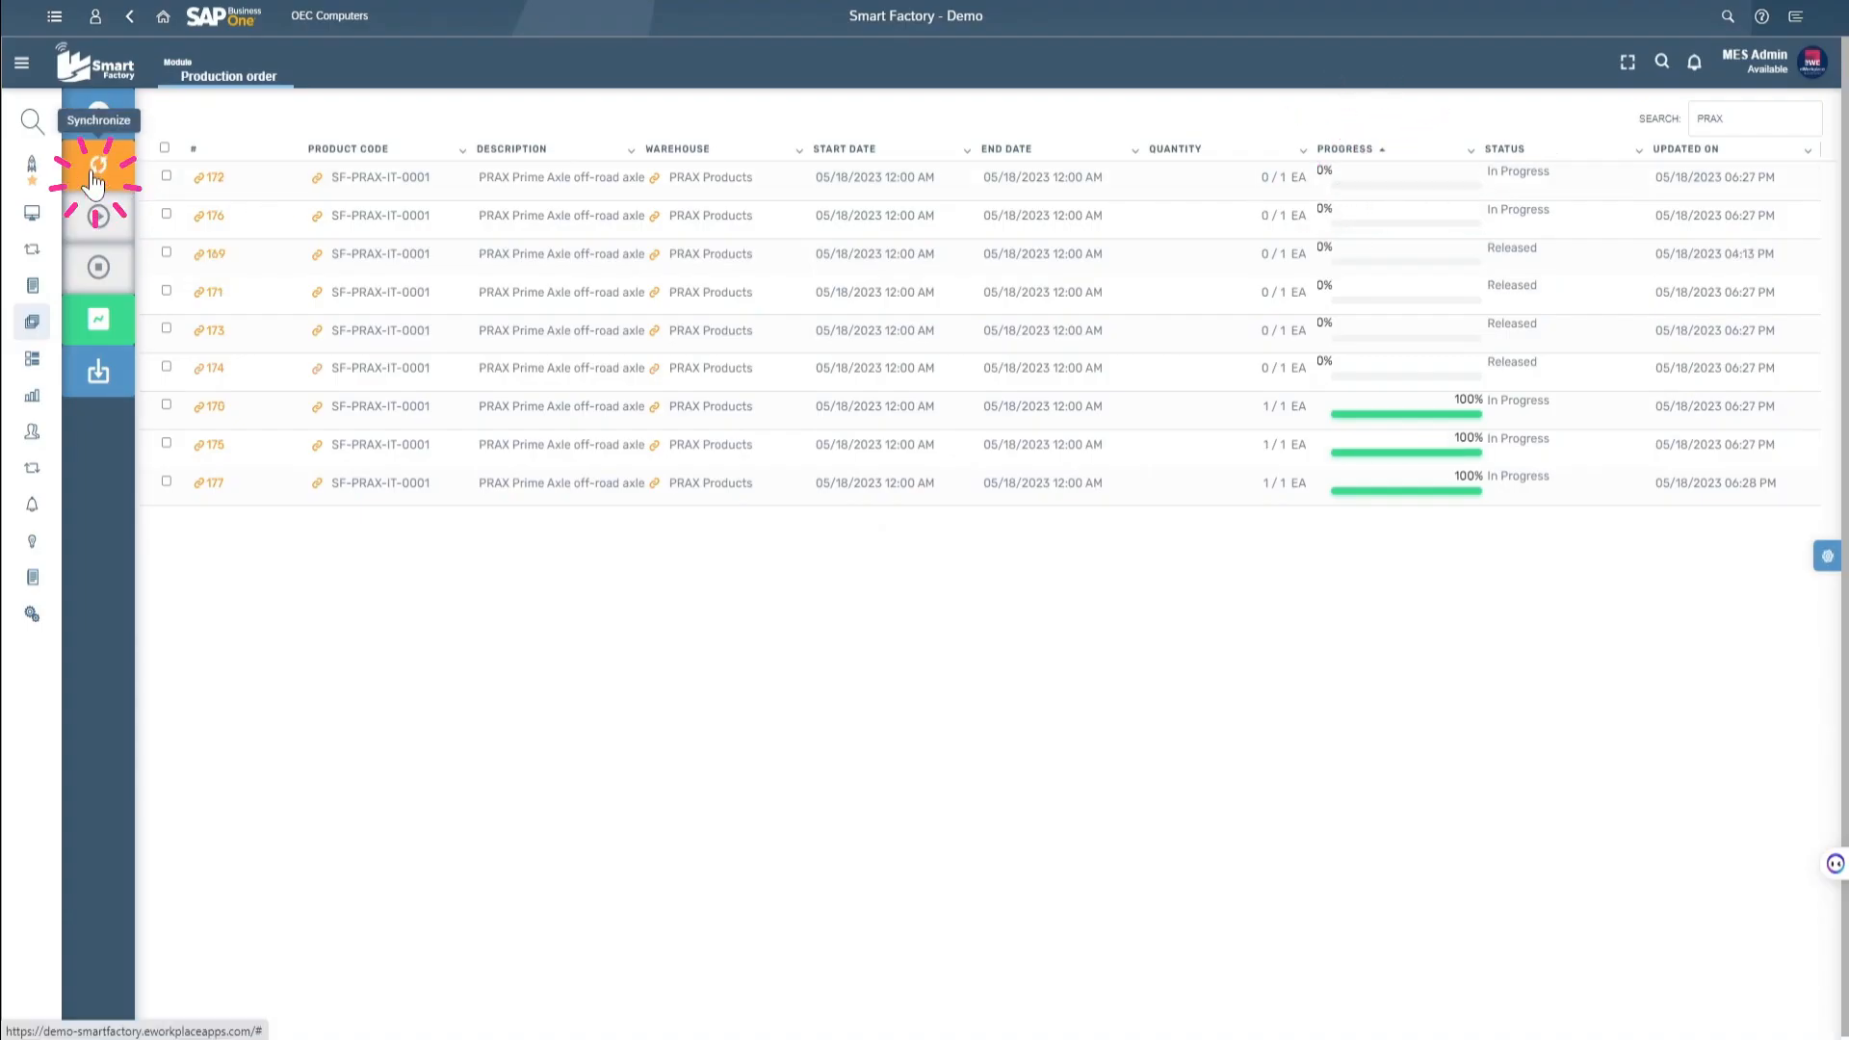
Synchronize the PRAX production orders twice and open released order 178
click(98, 163)
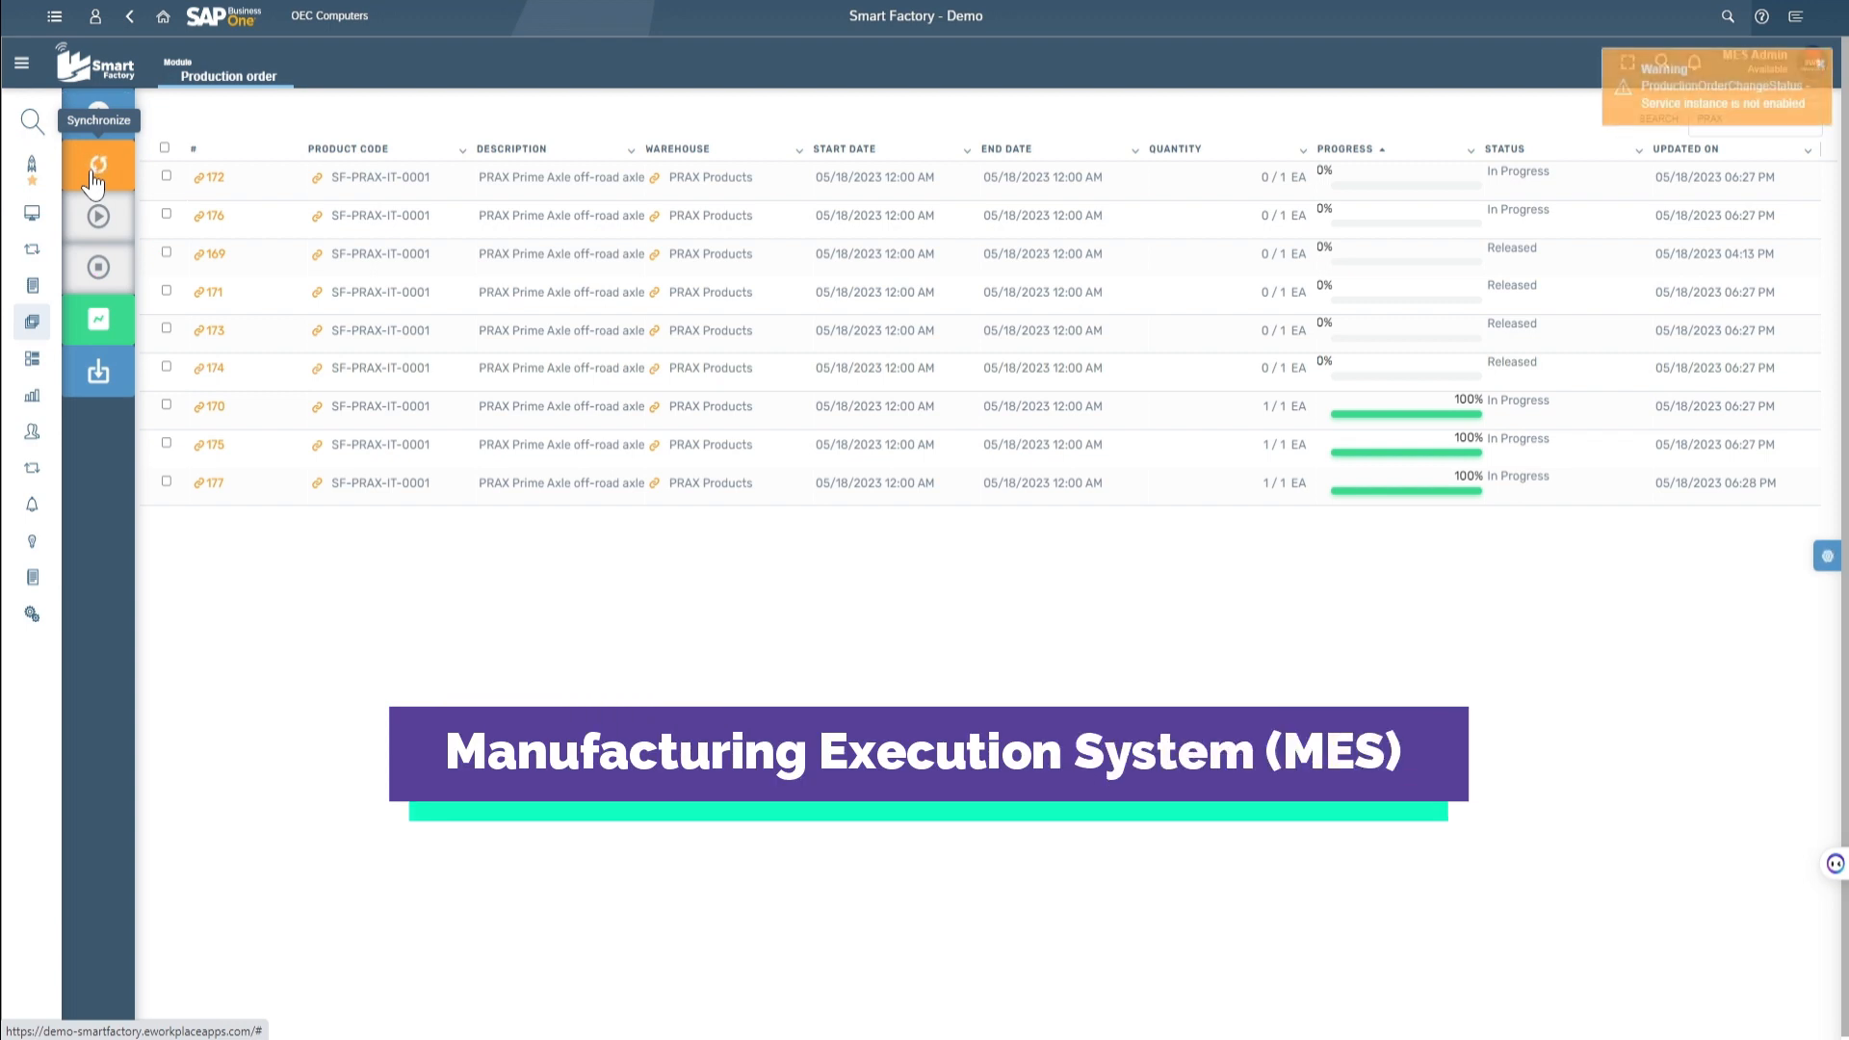
click(98, 167)
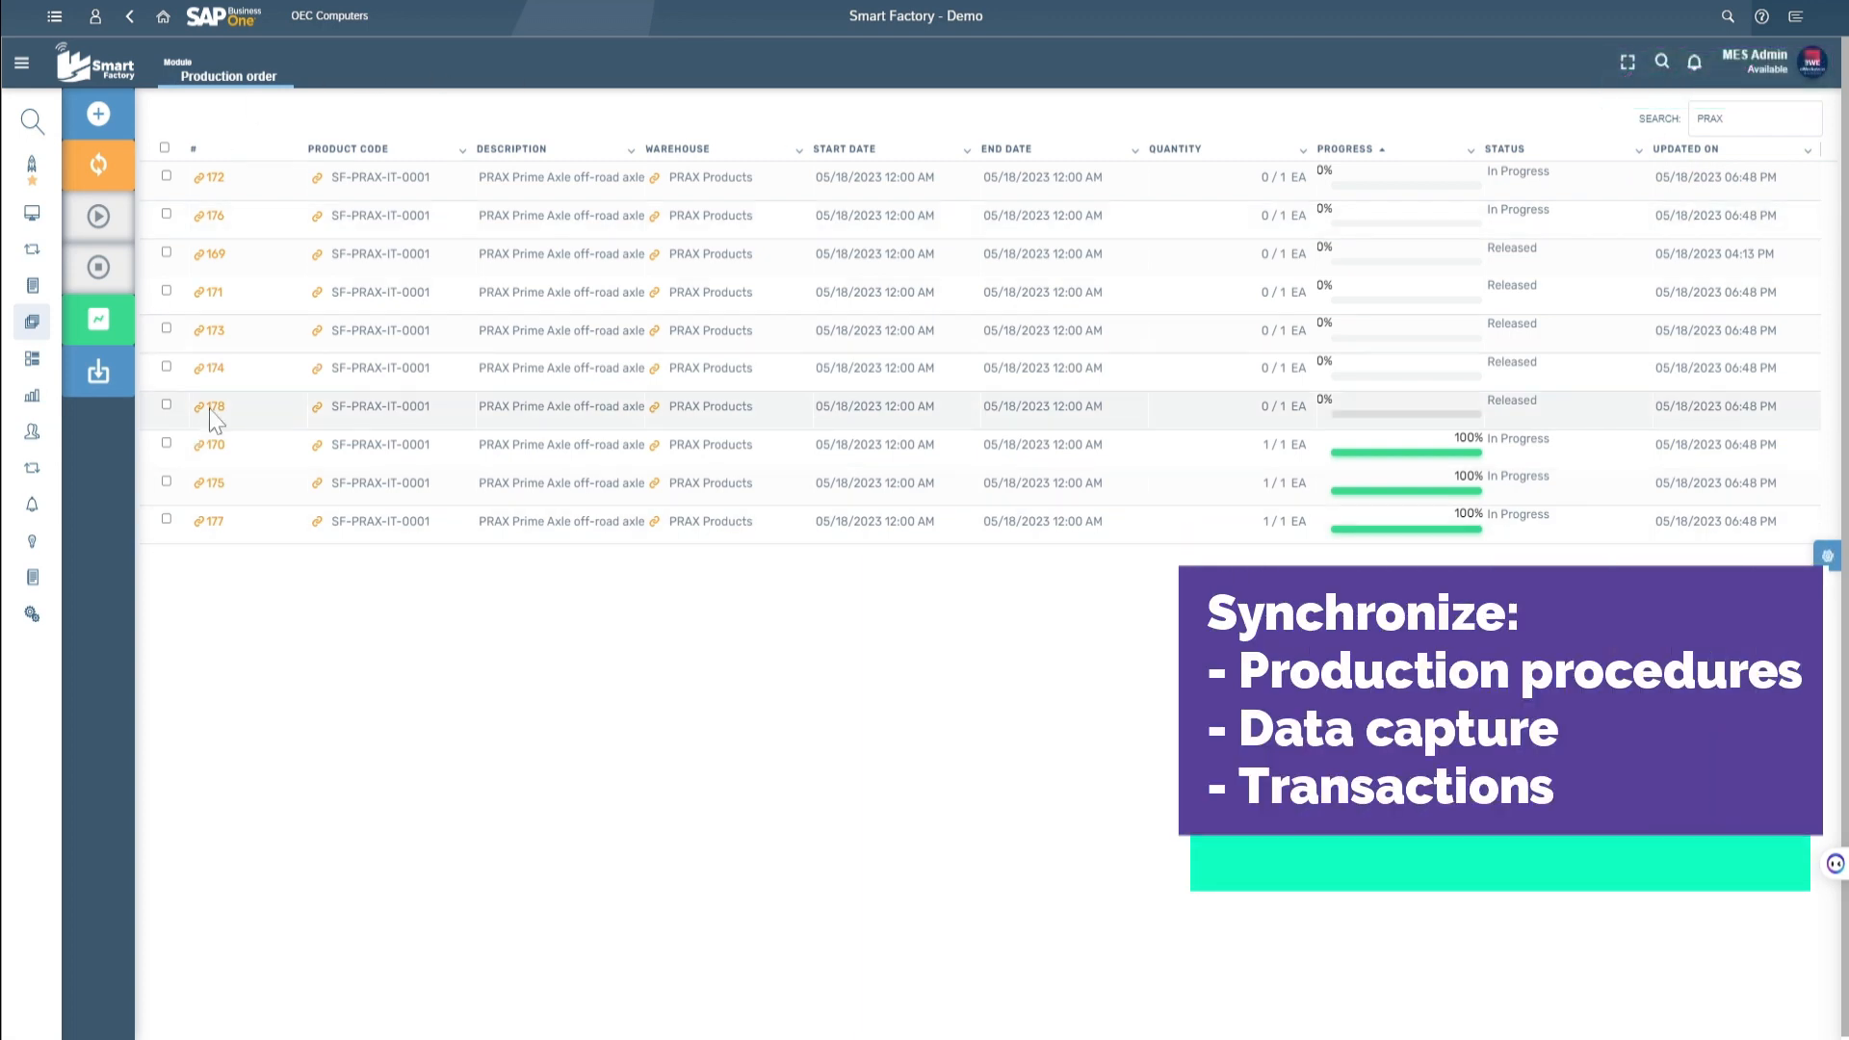
click(164, 405)
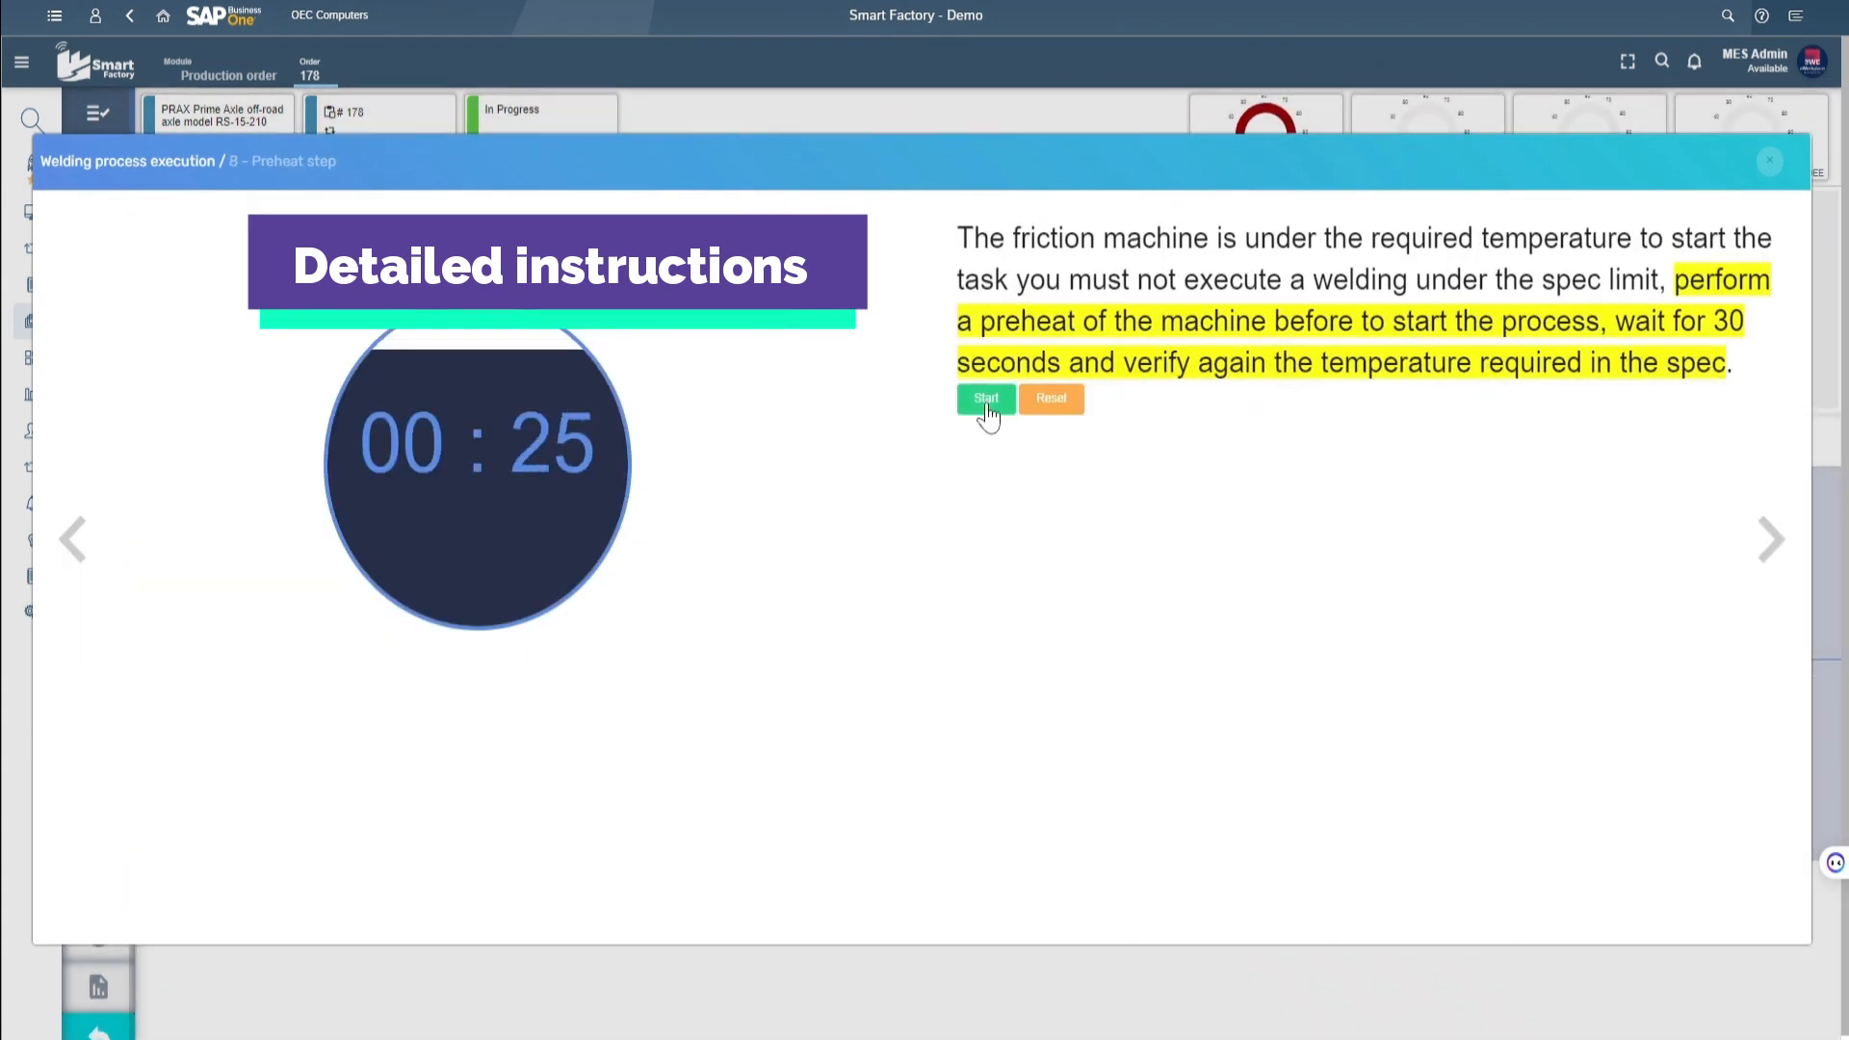
Start the 30-second preheat timer, then regenerate the schedule with forward sequencing
click(1771, 540)
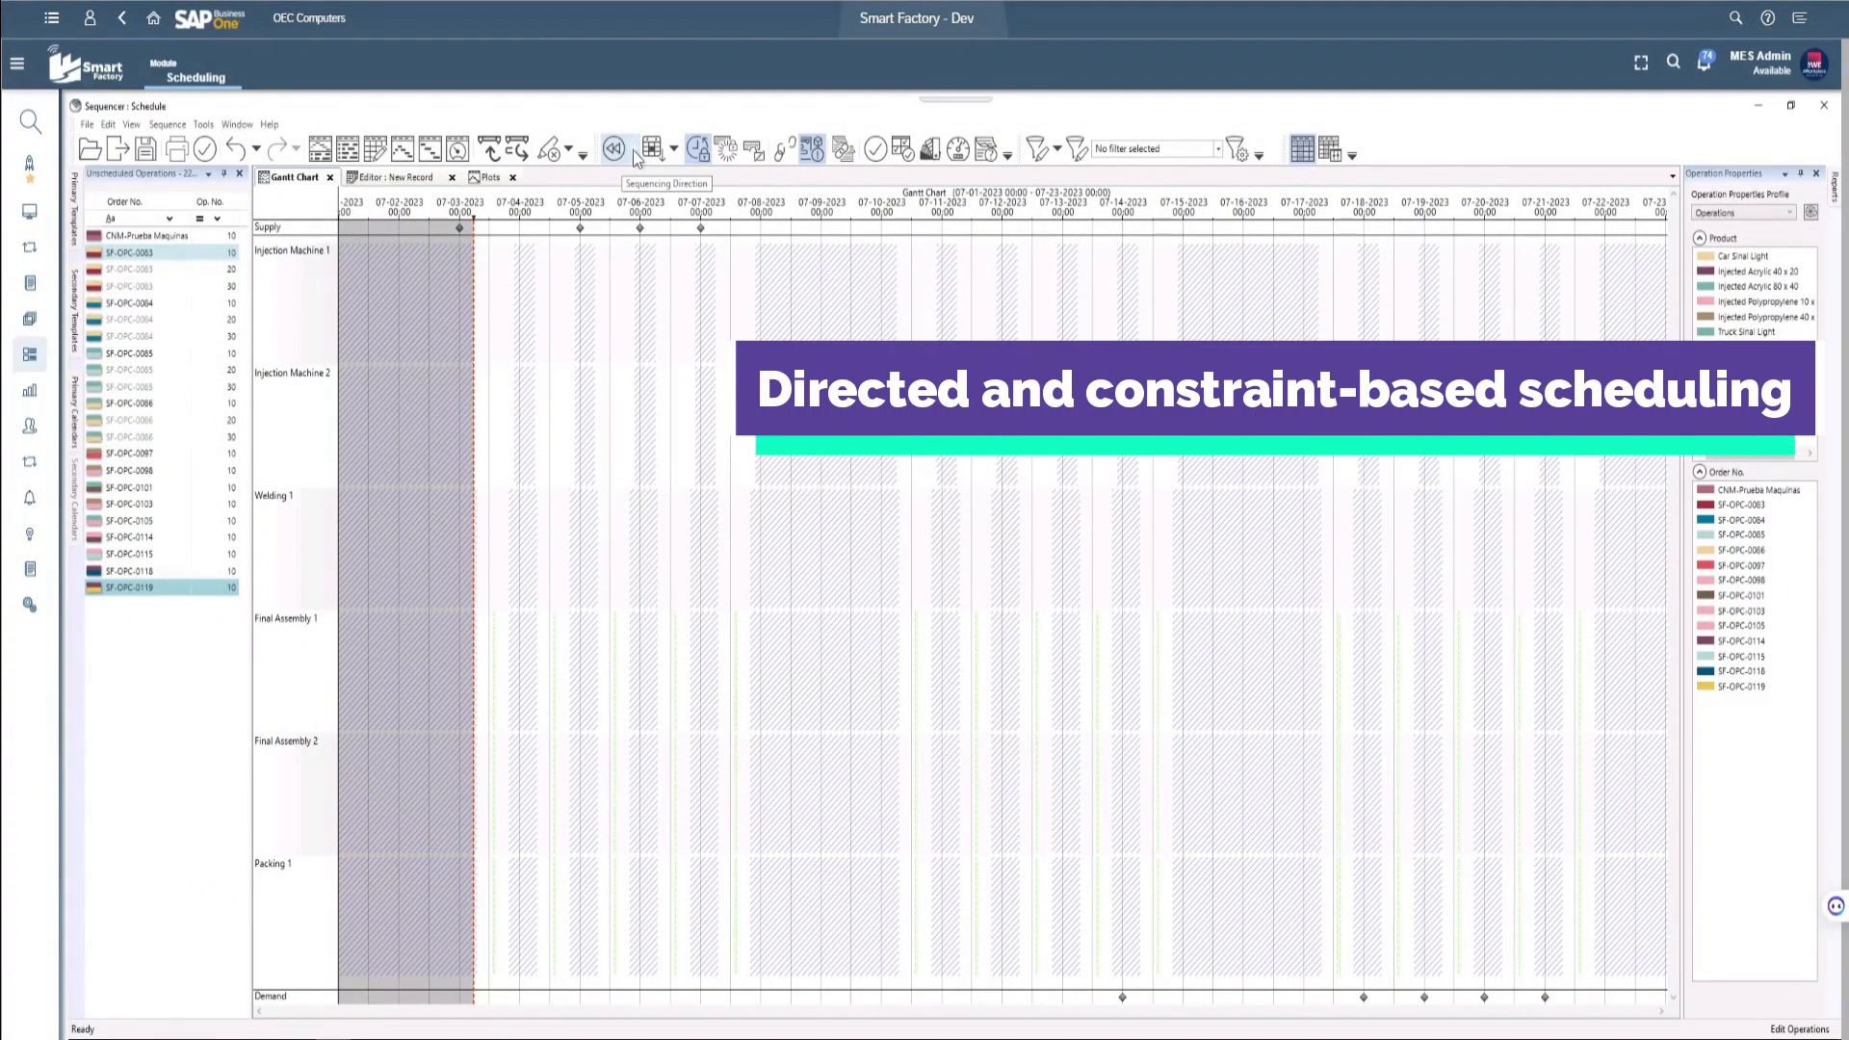
click(615, 148)
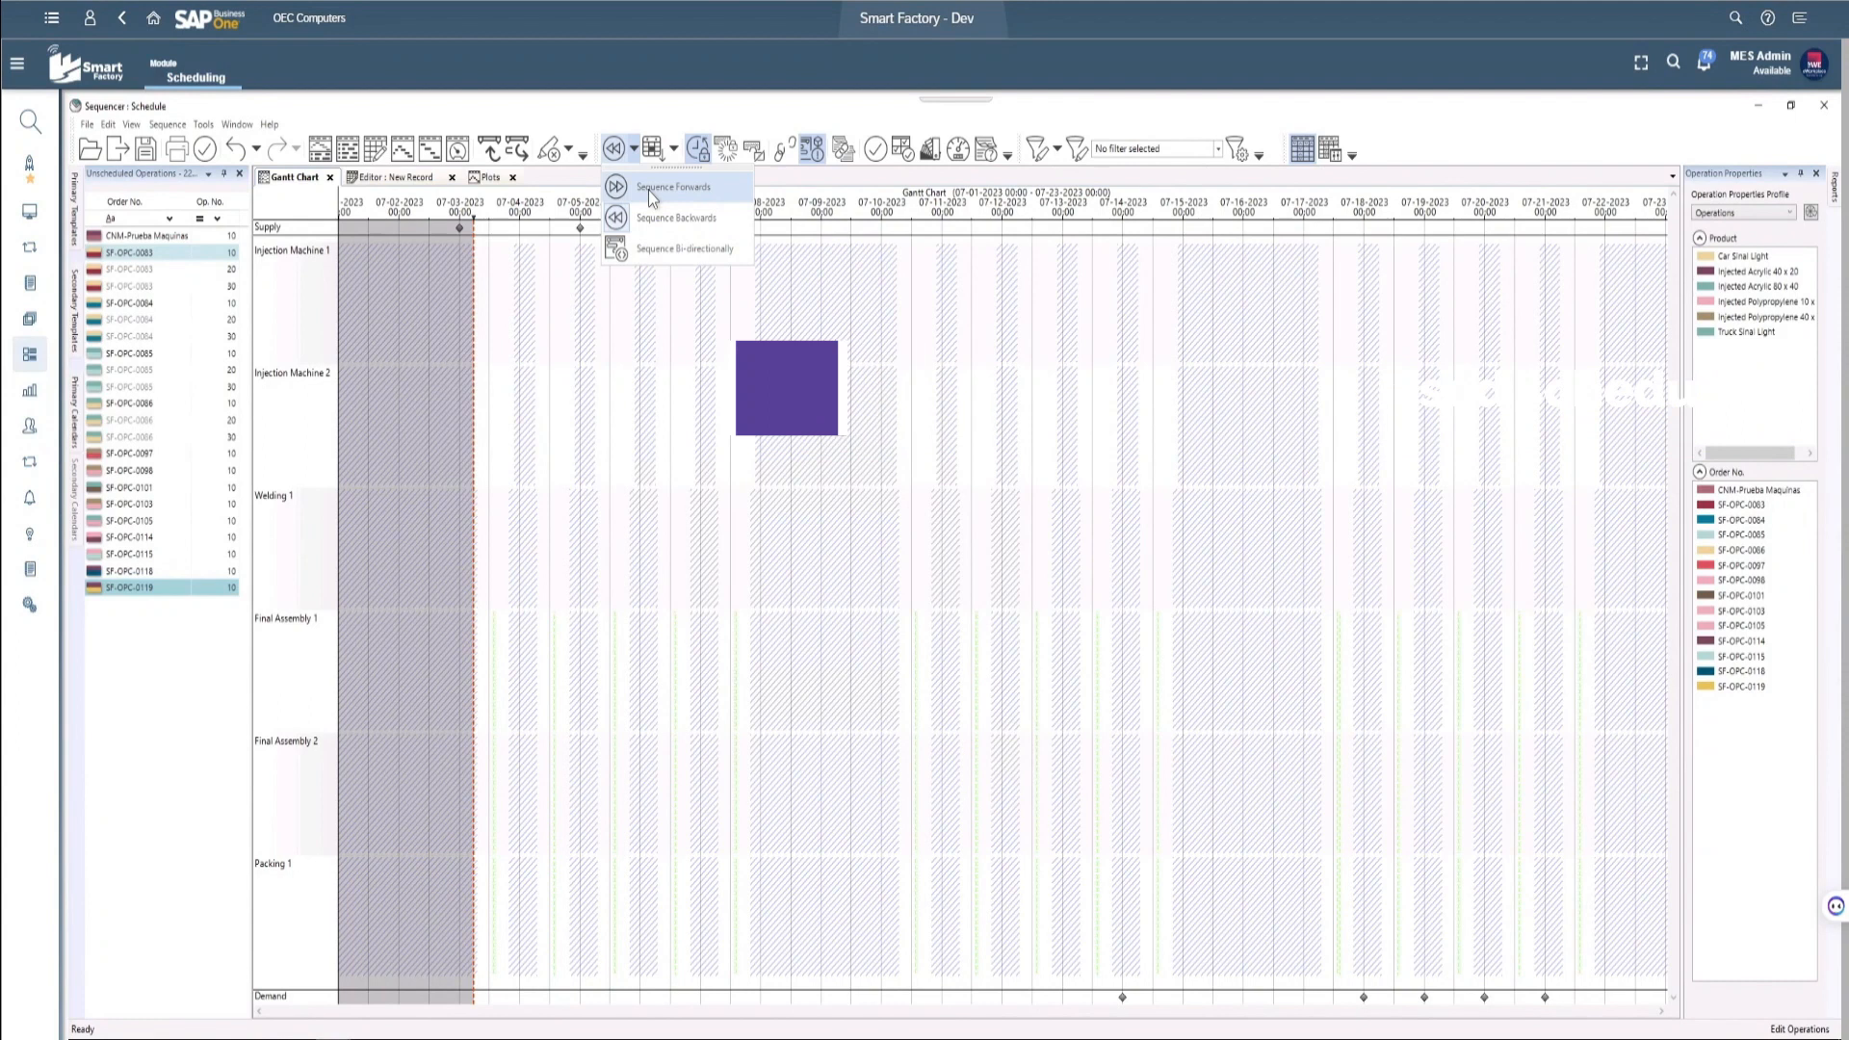
click(672, 148)
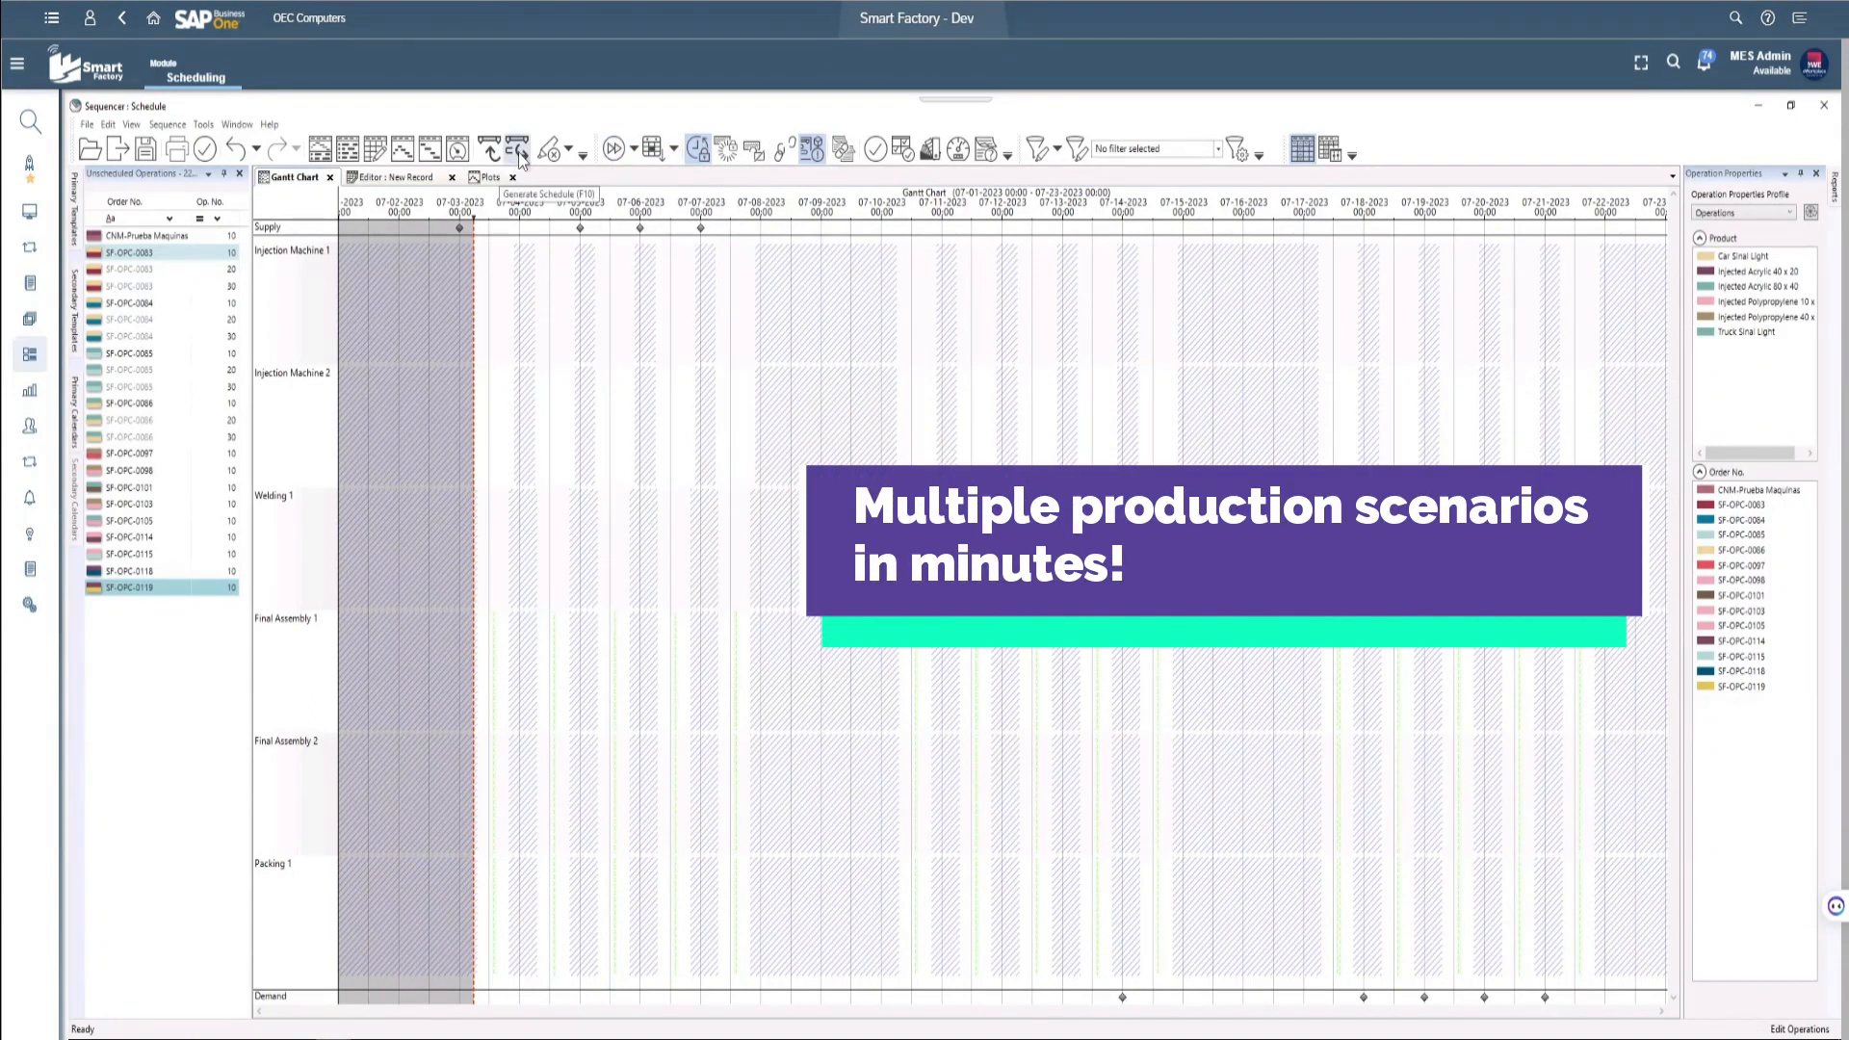
click(515, 148)
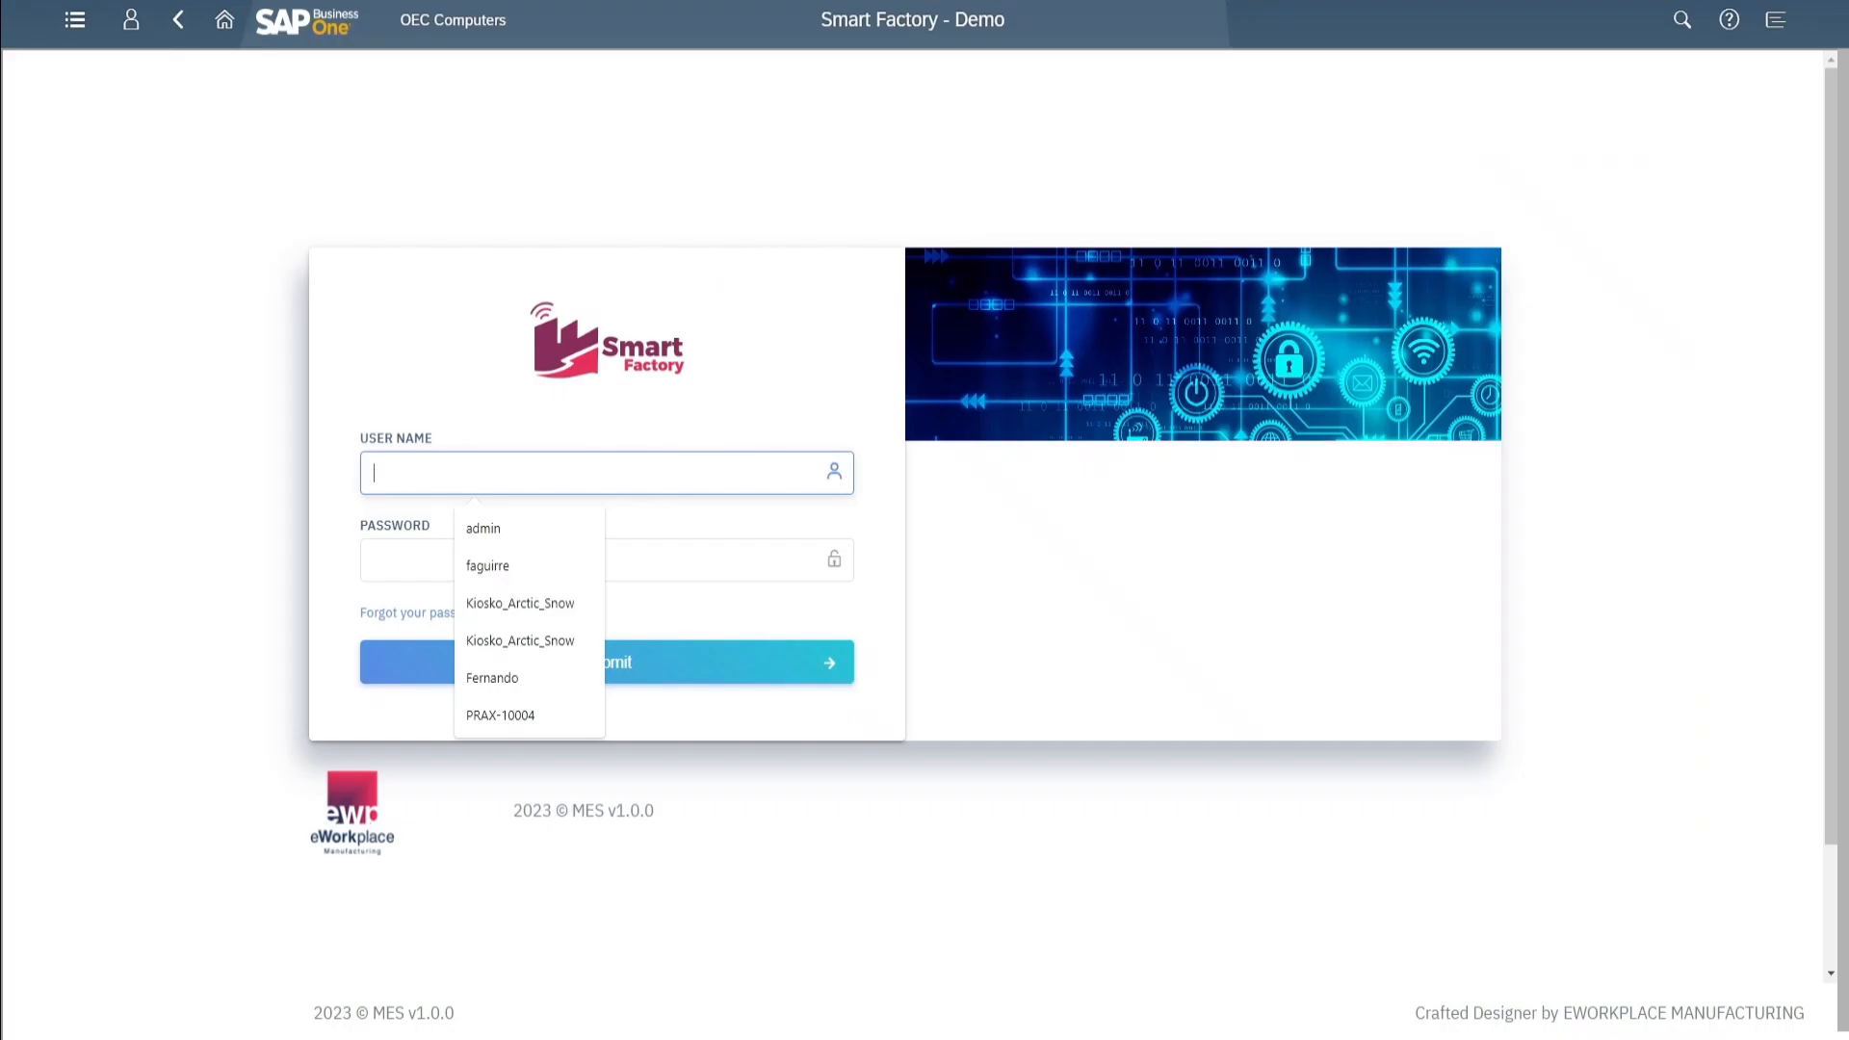
Sign in to Smart Factory with the saved user name and password
click(482, 527)
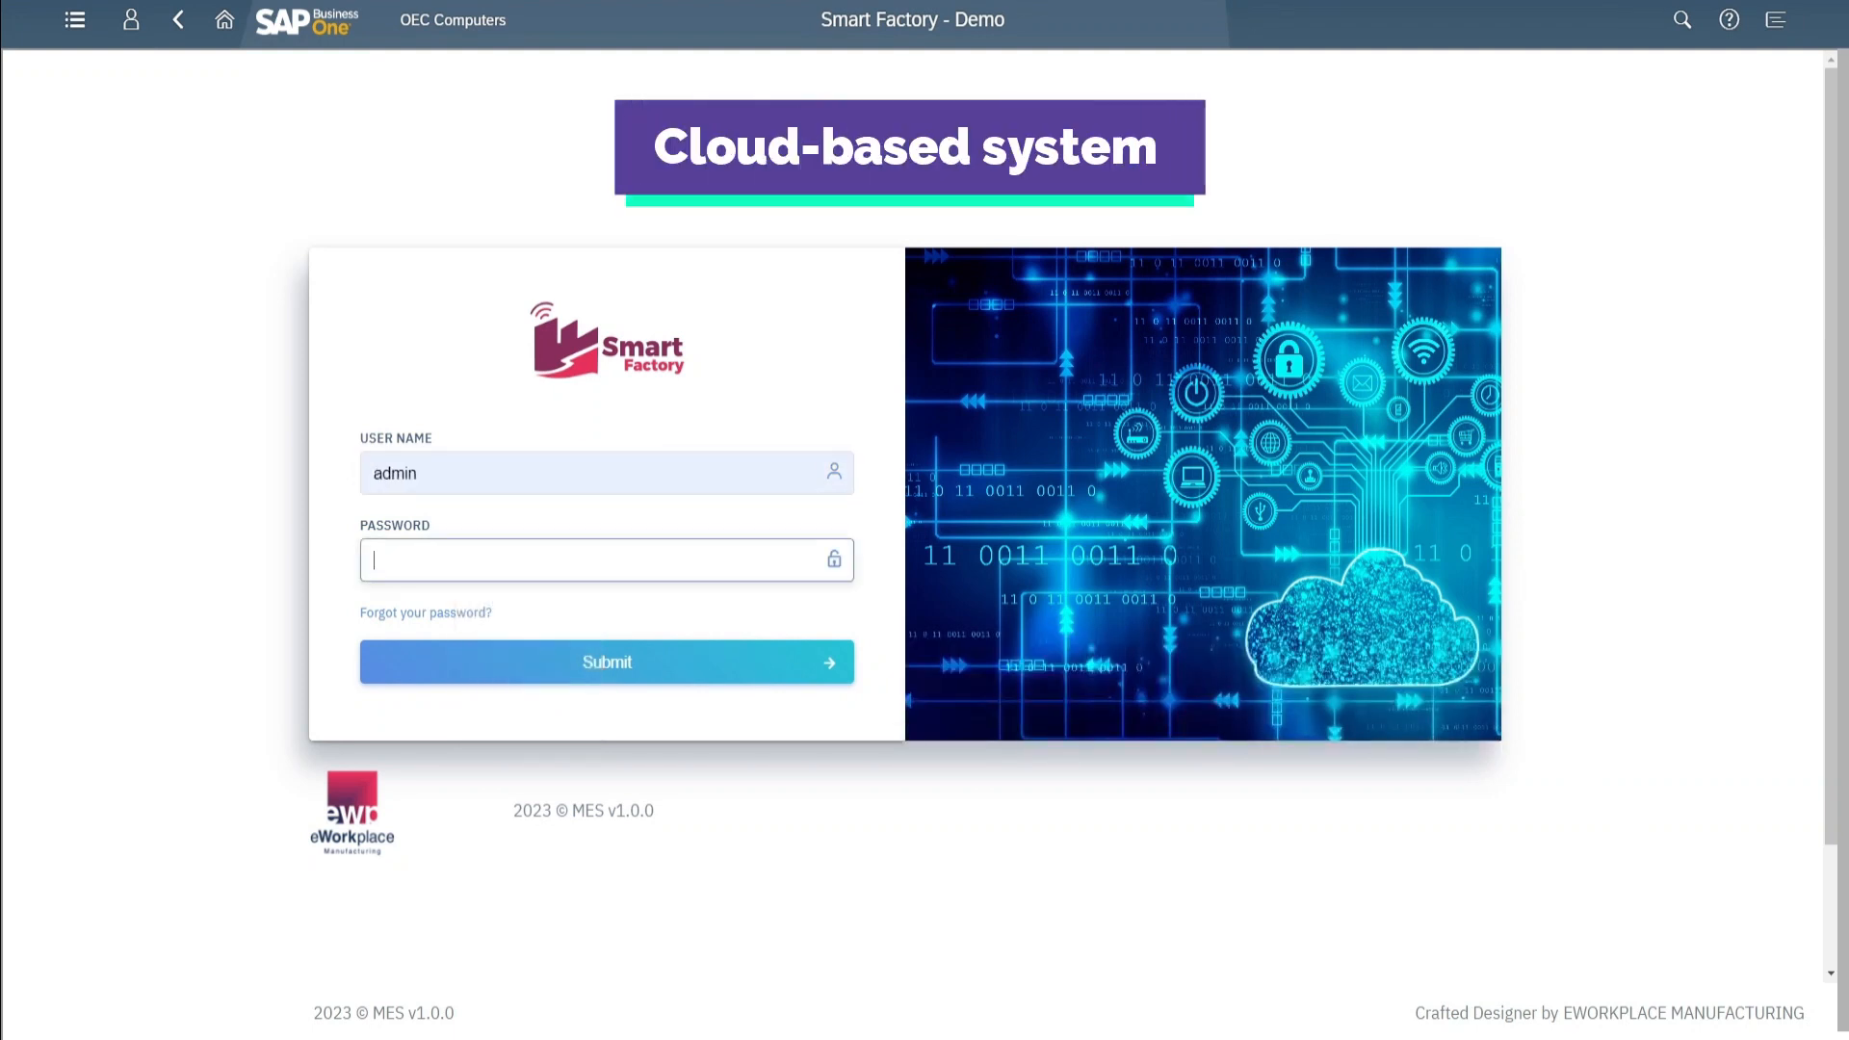
text(••)
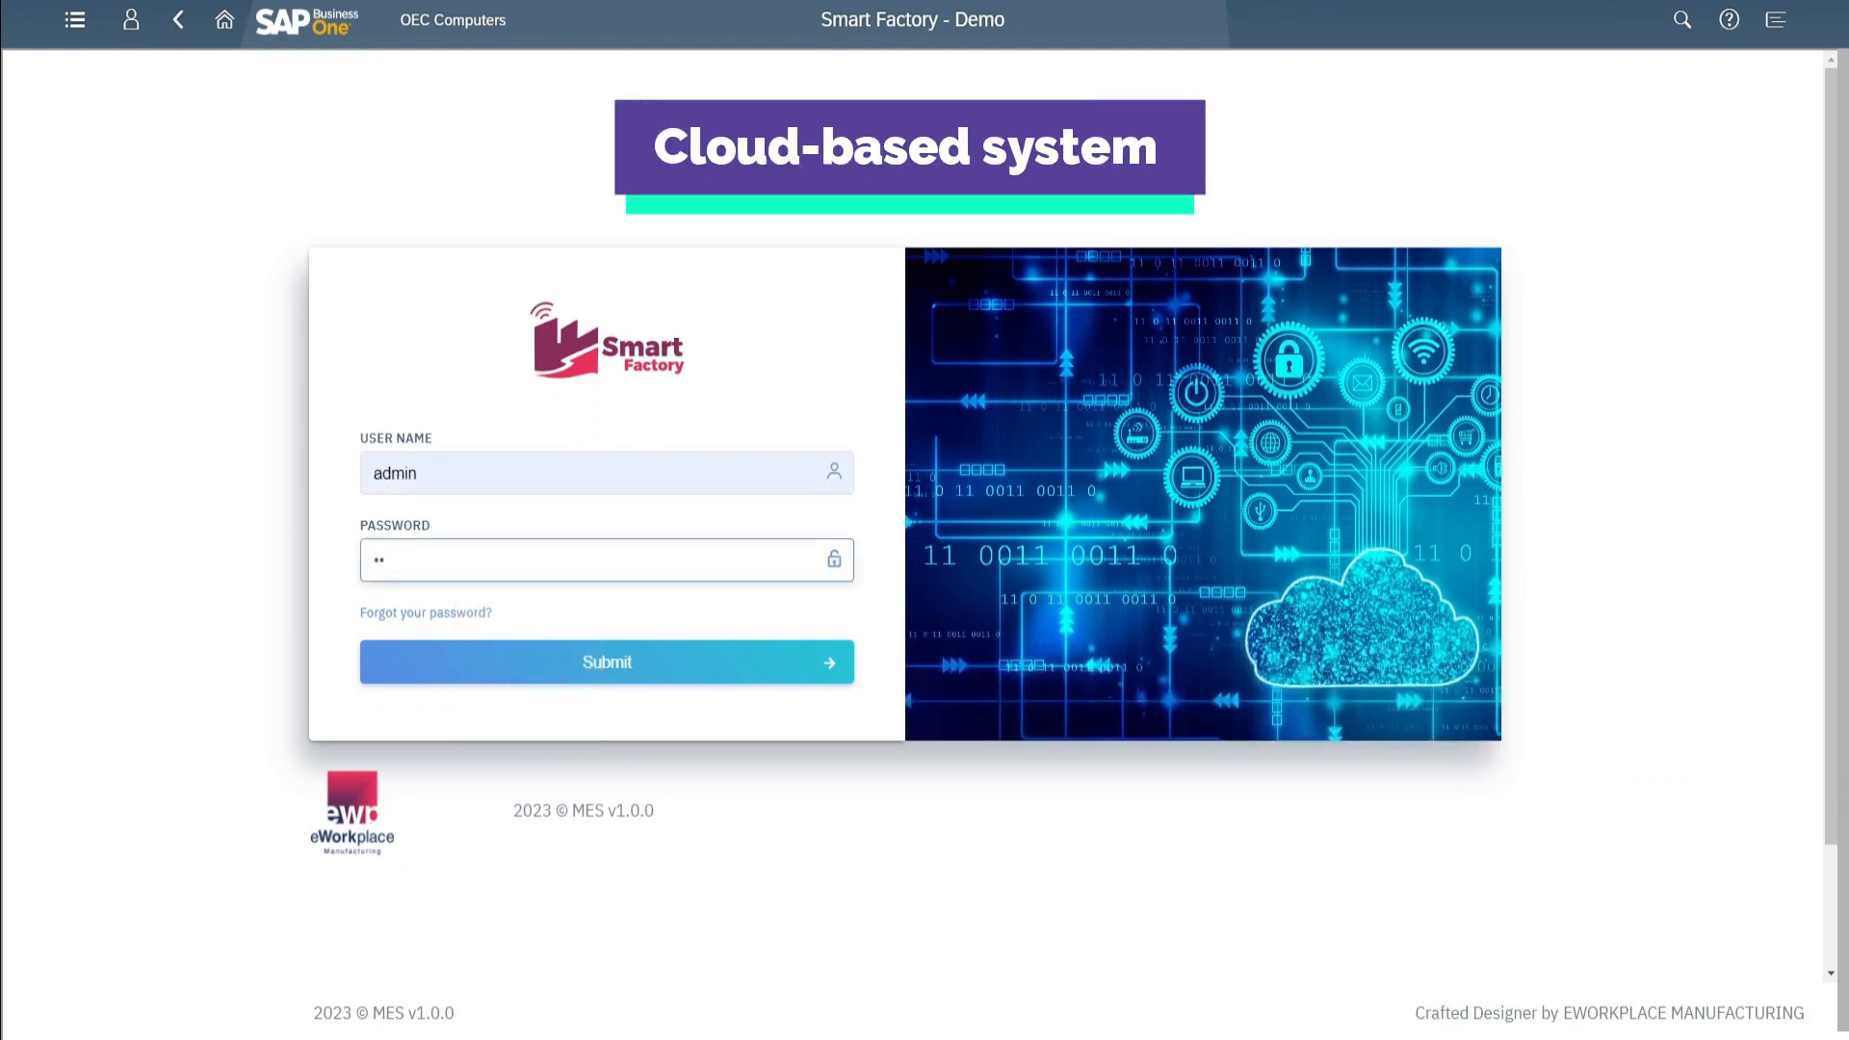
click(606, 662)
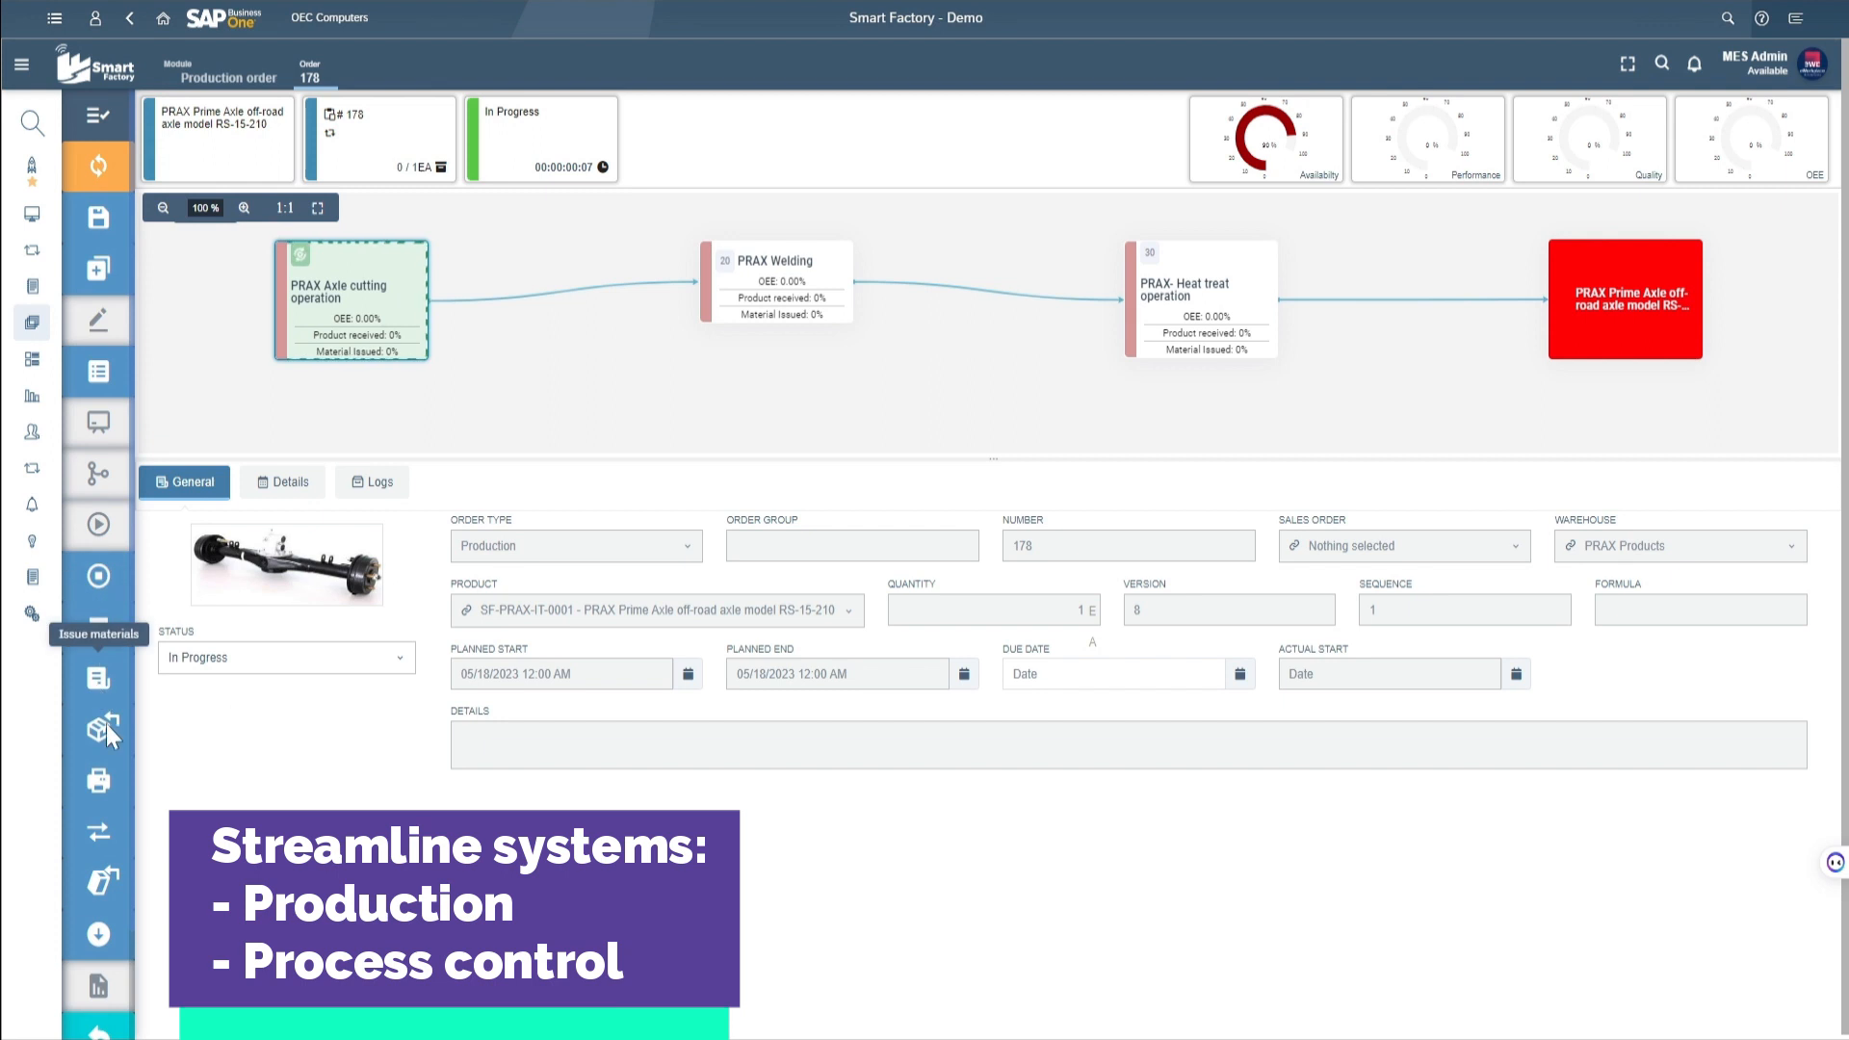
mouse_move(104, 684)
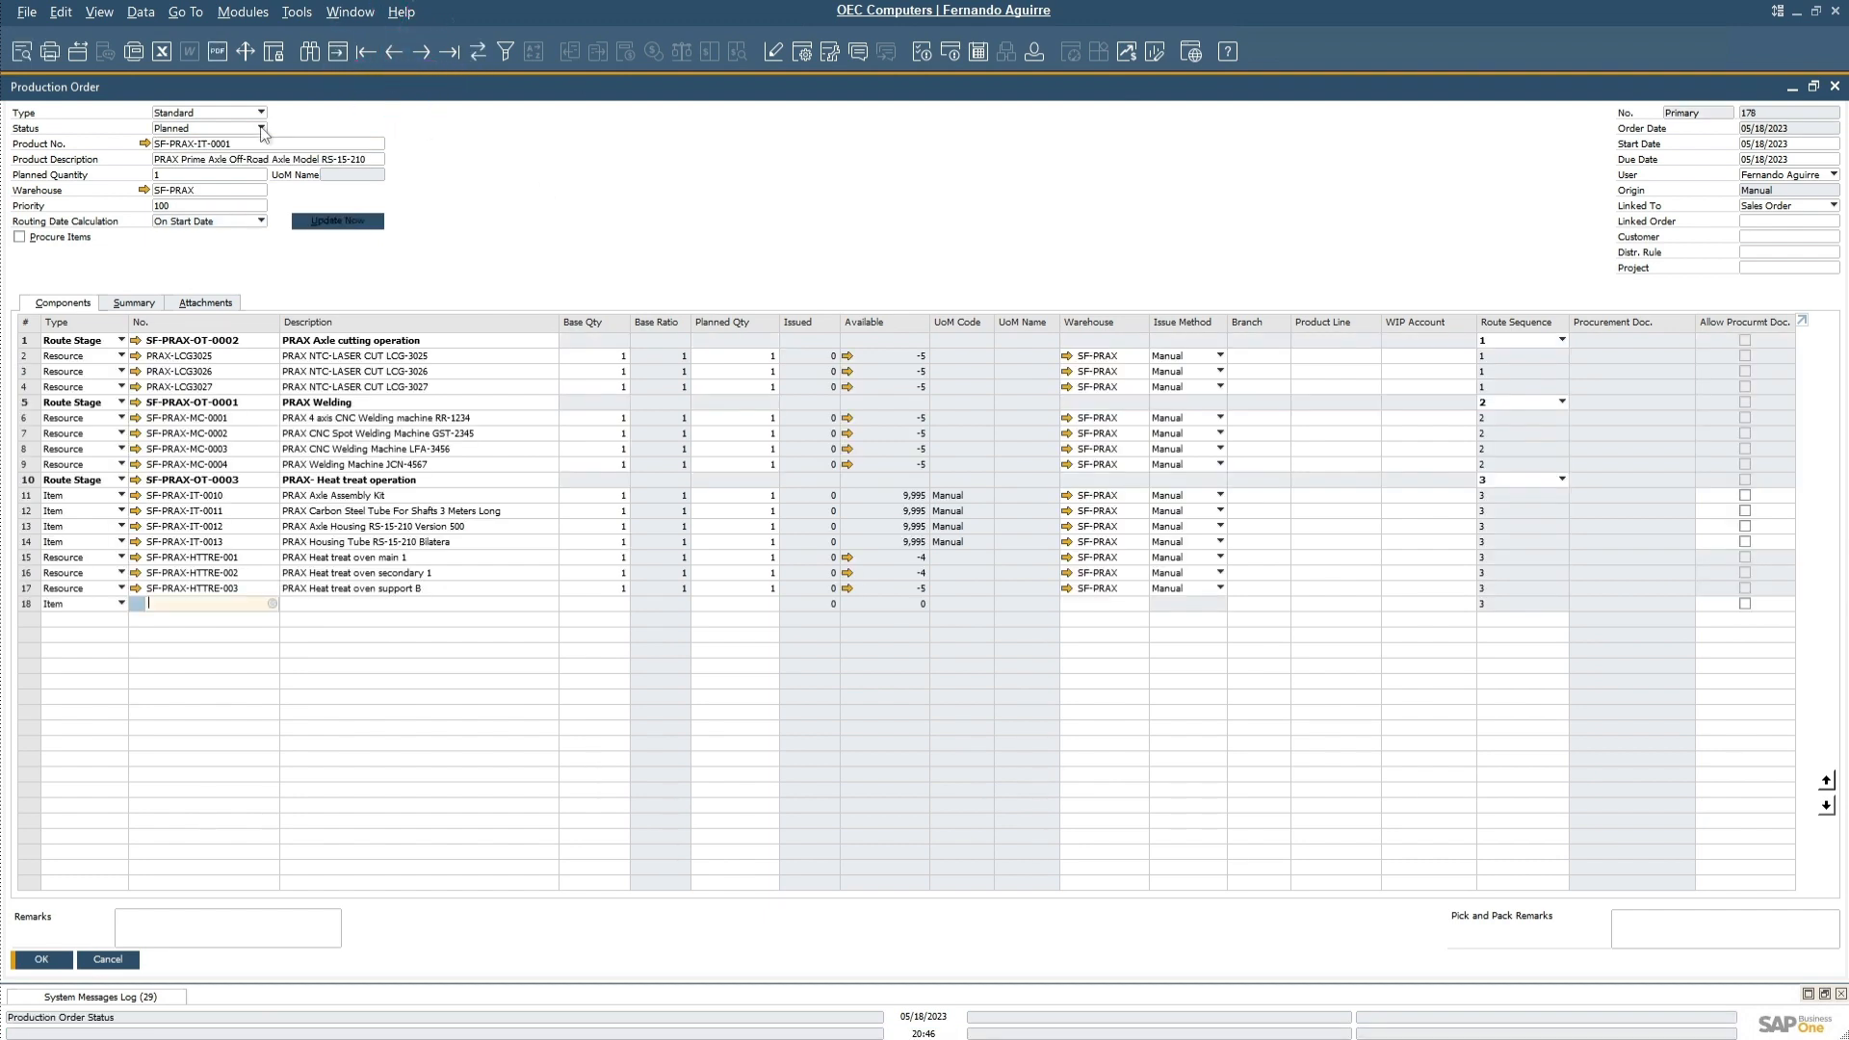
Open the Status dropdown on production order 178's form
click(209, 127)
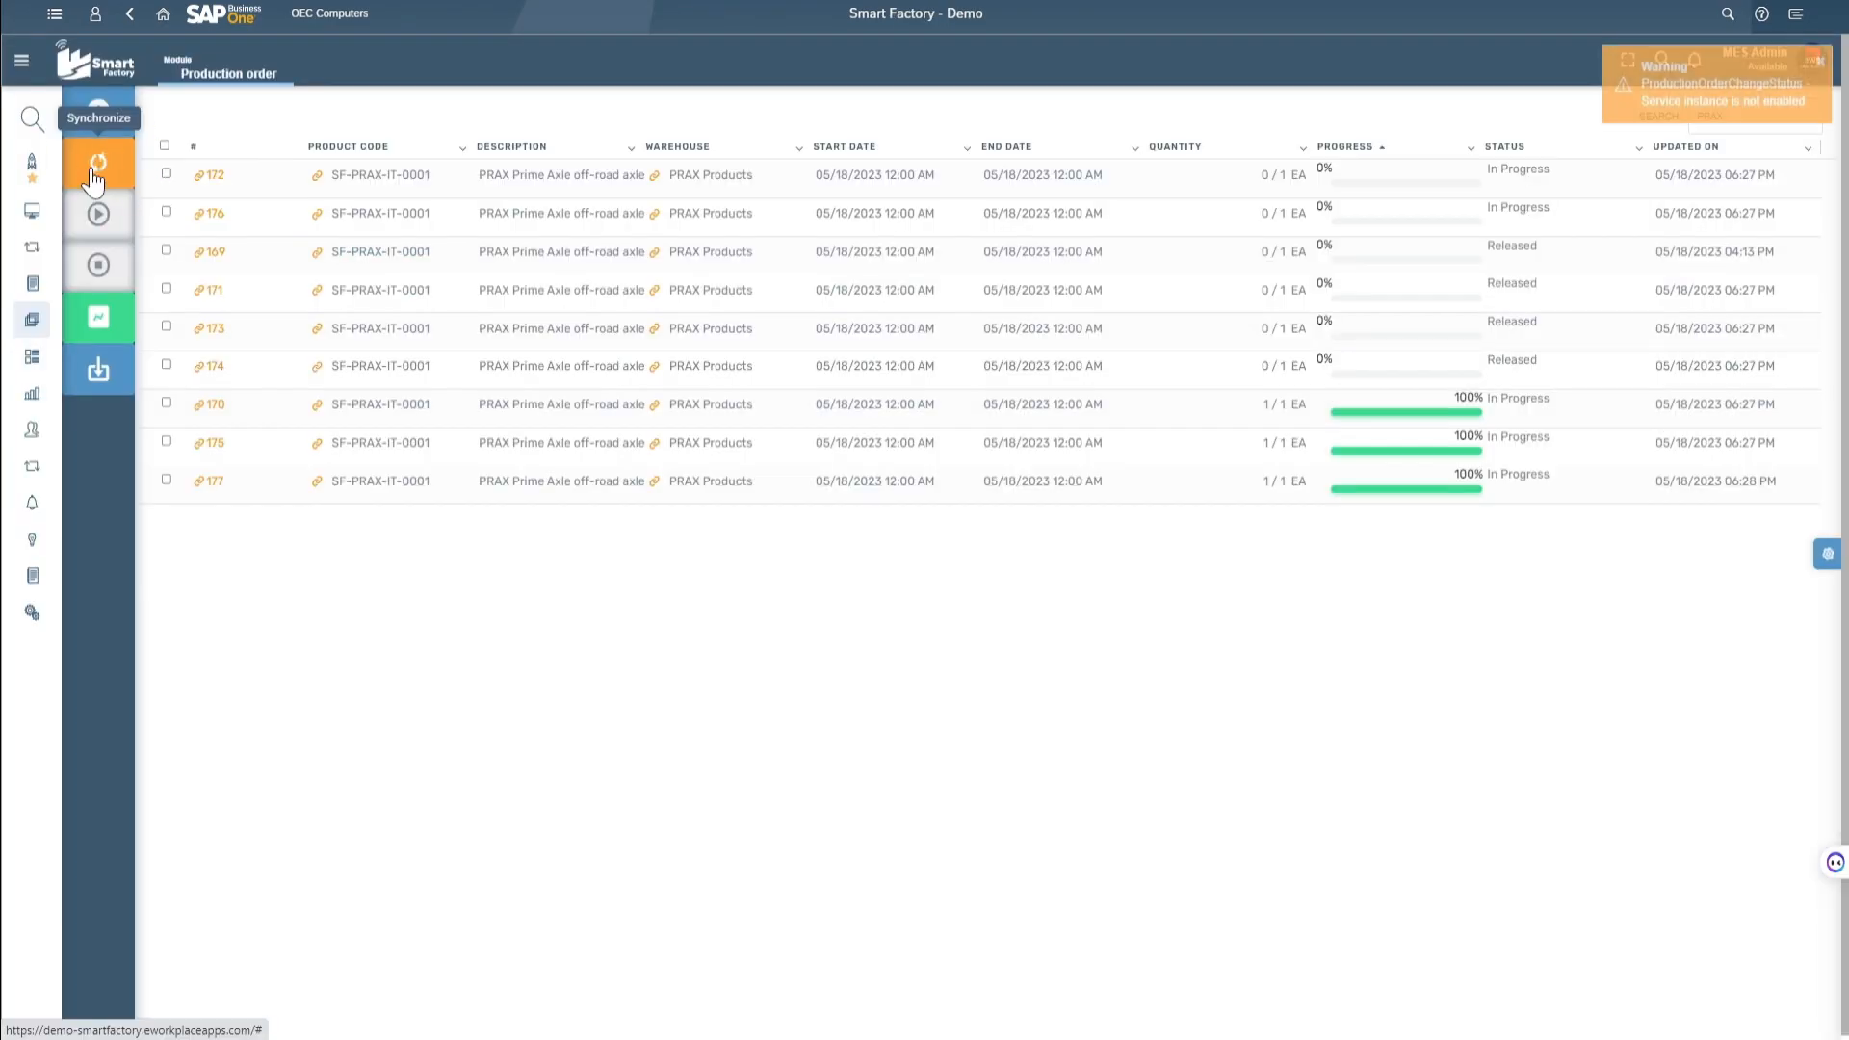
Synchronize orders and save a downtime record for laser cutter LCG-3026
click(96, 163)
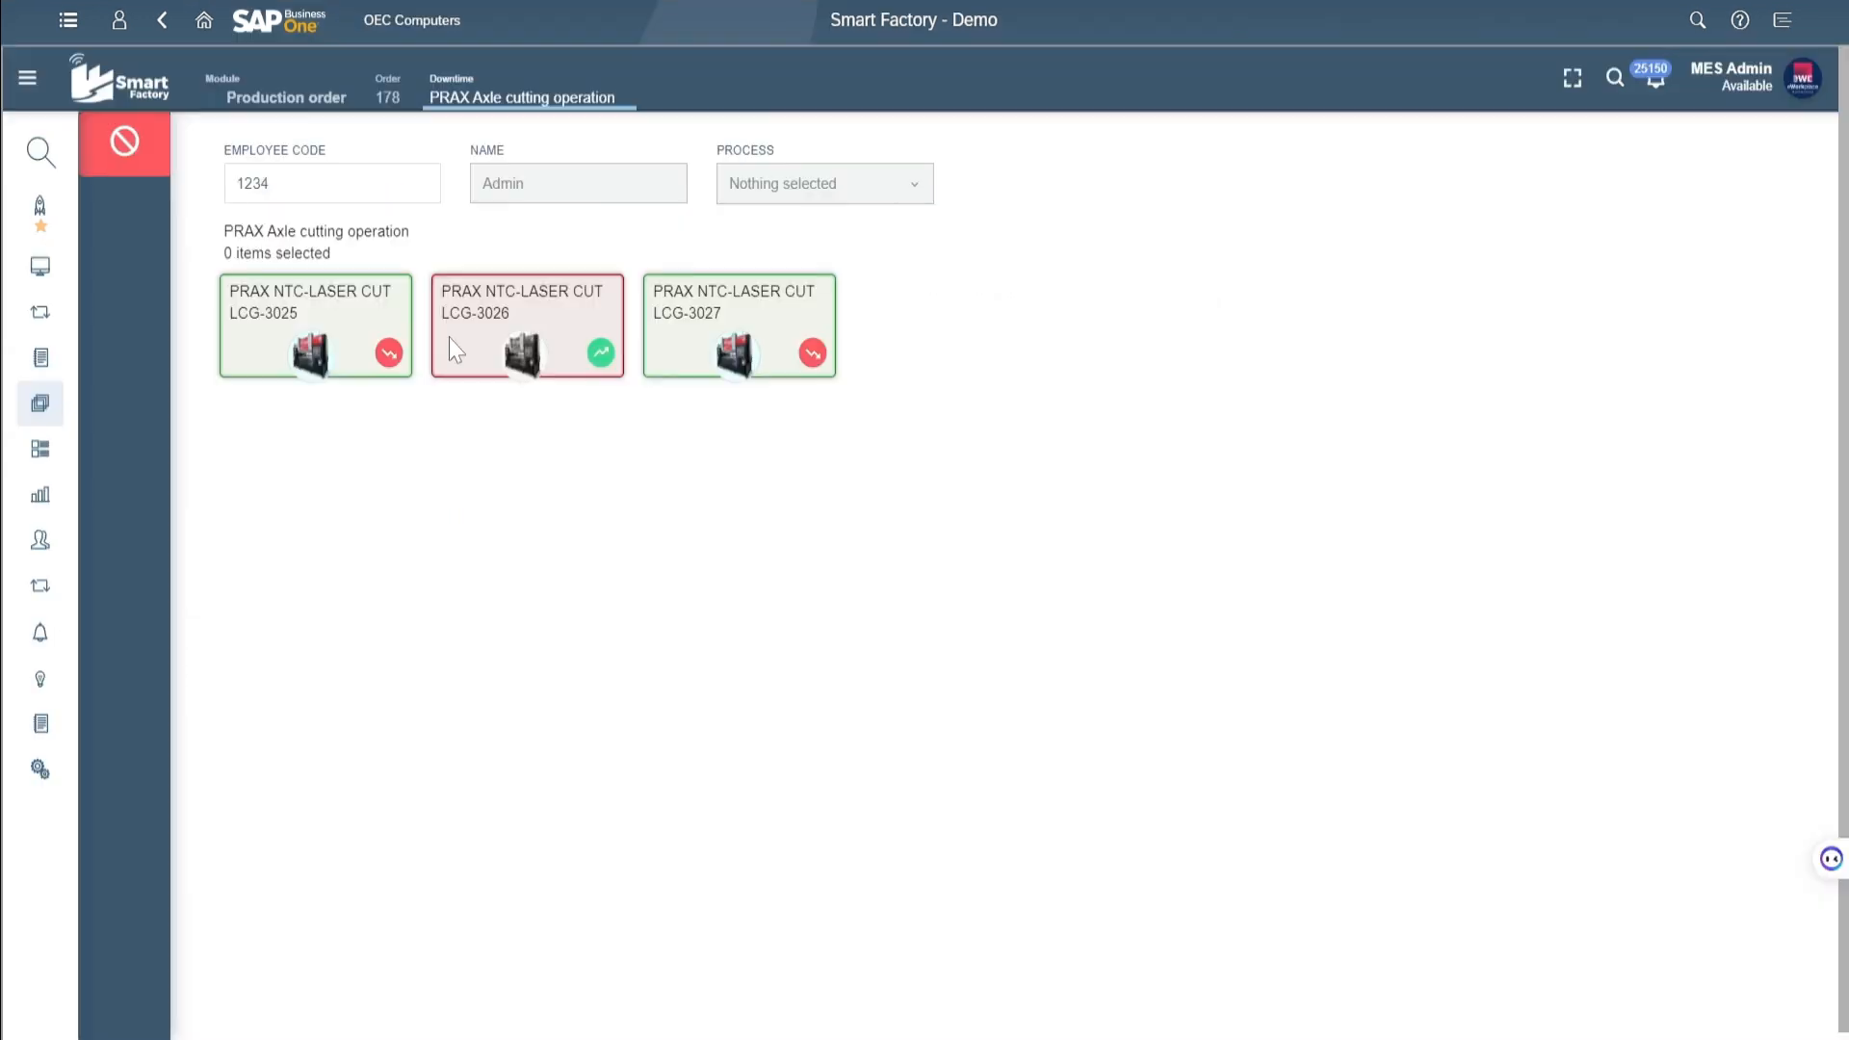
click(525, 324)
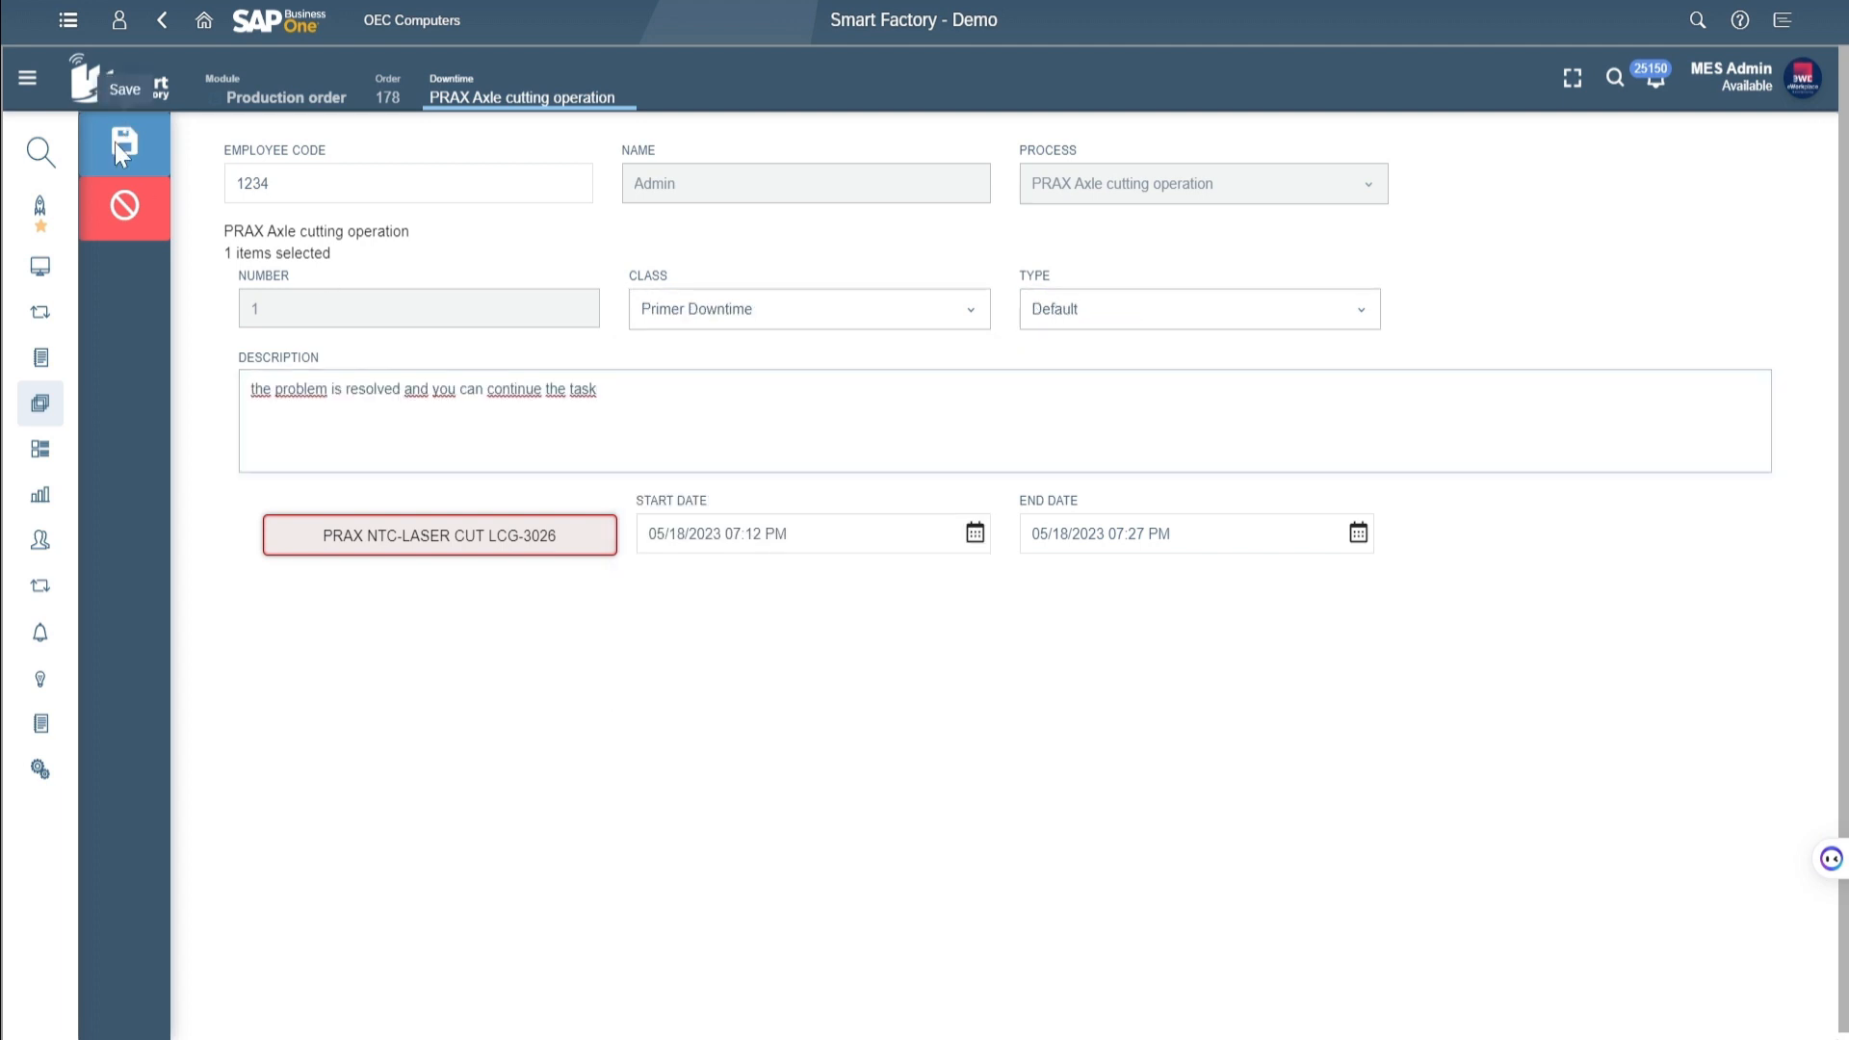
click(117, 143)
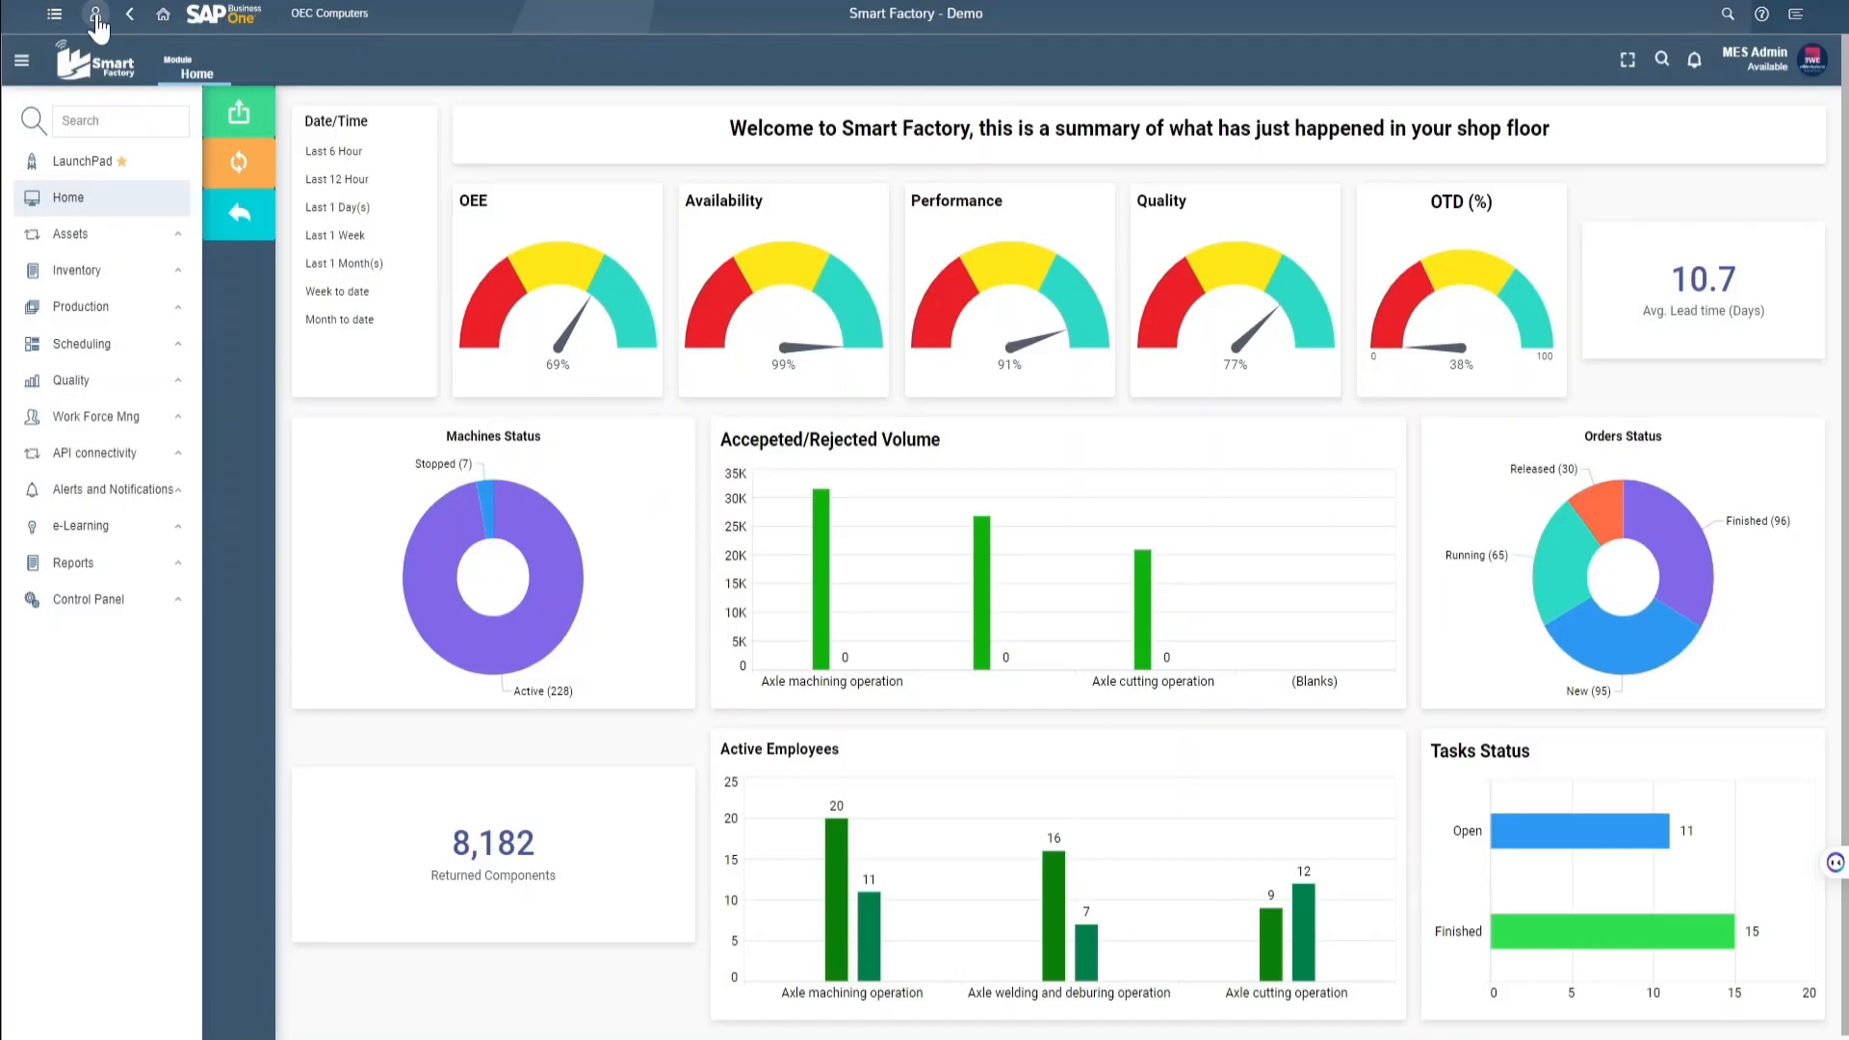
Open Dashboards Designer on the Production Overview - Current dashboard
click(94, 13)
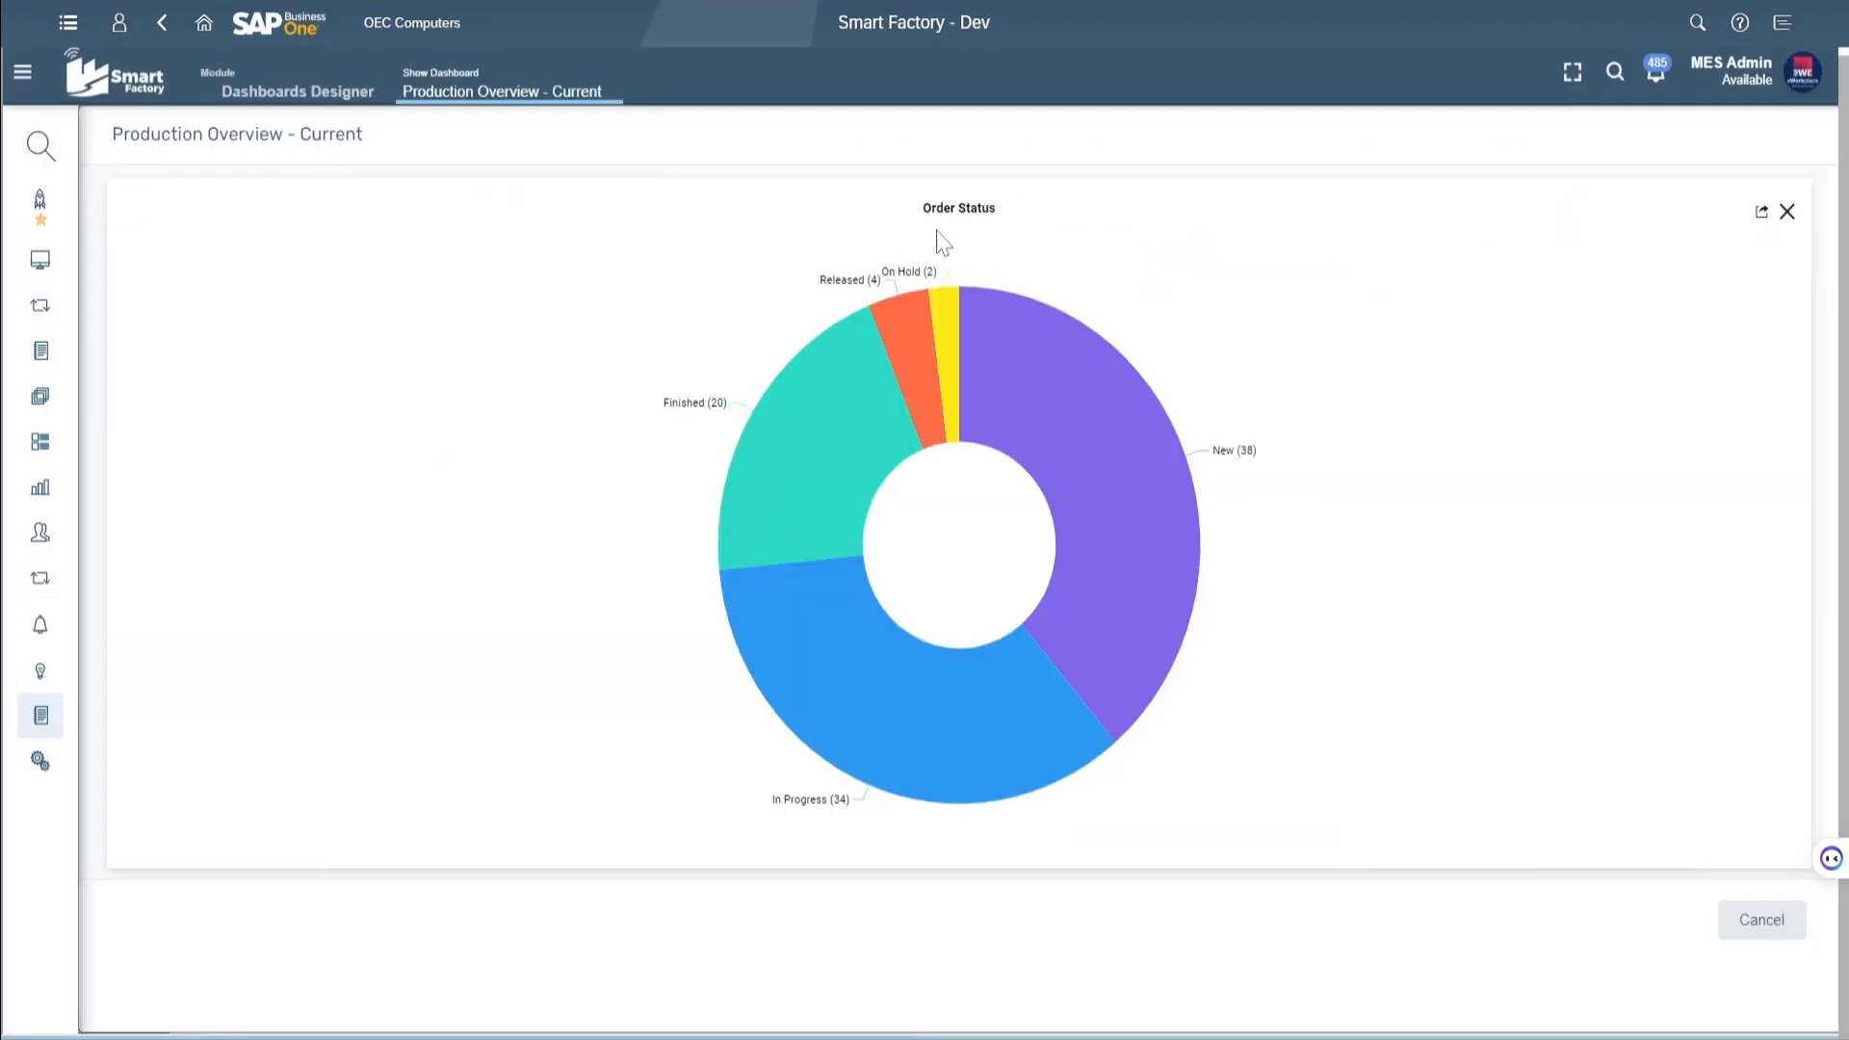
mouse_move(808, 481)
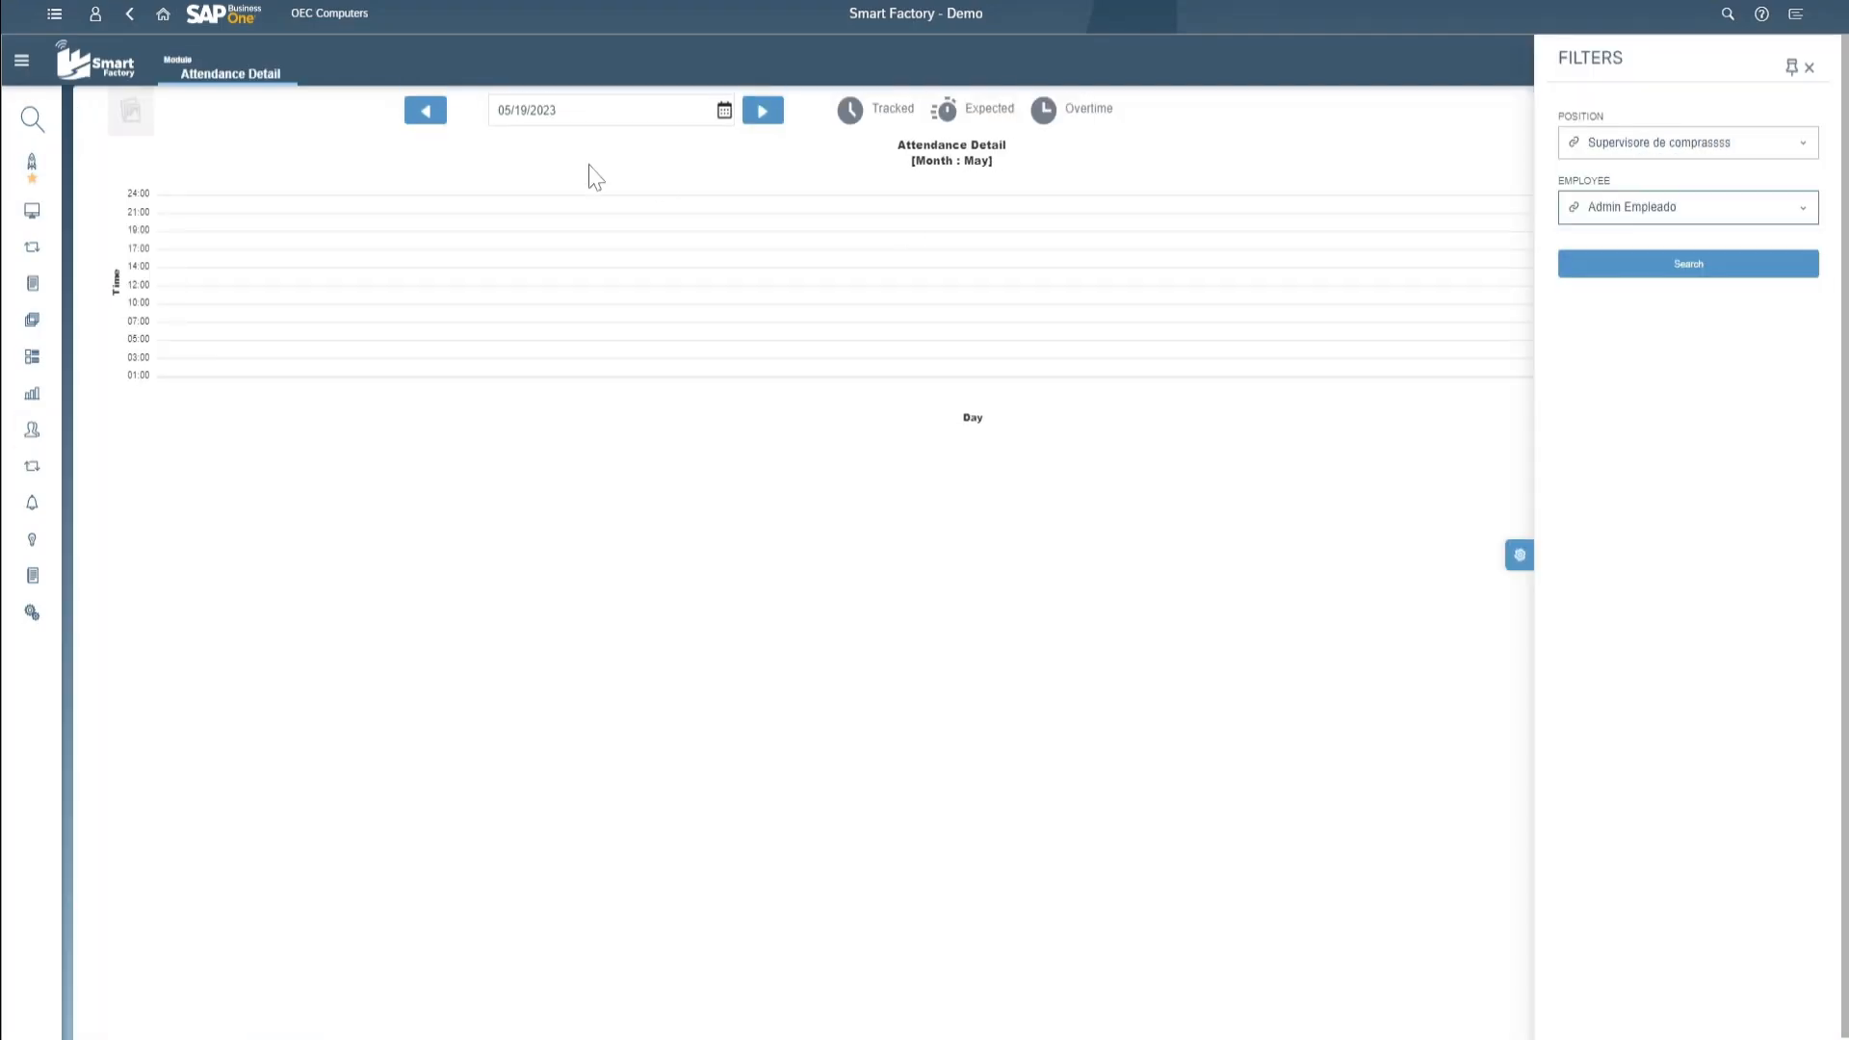
Search attendance detail from 05/01/2023, browse Inventory launchpad tiles, then return Home
click(1686, 263)
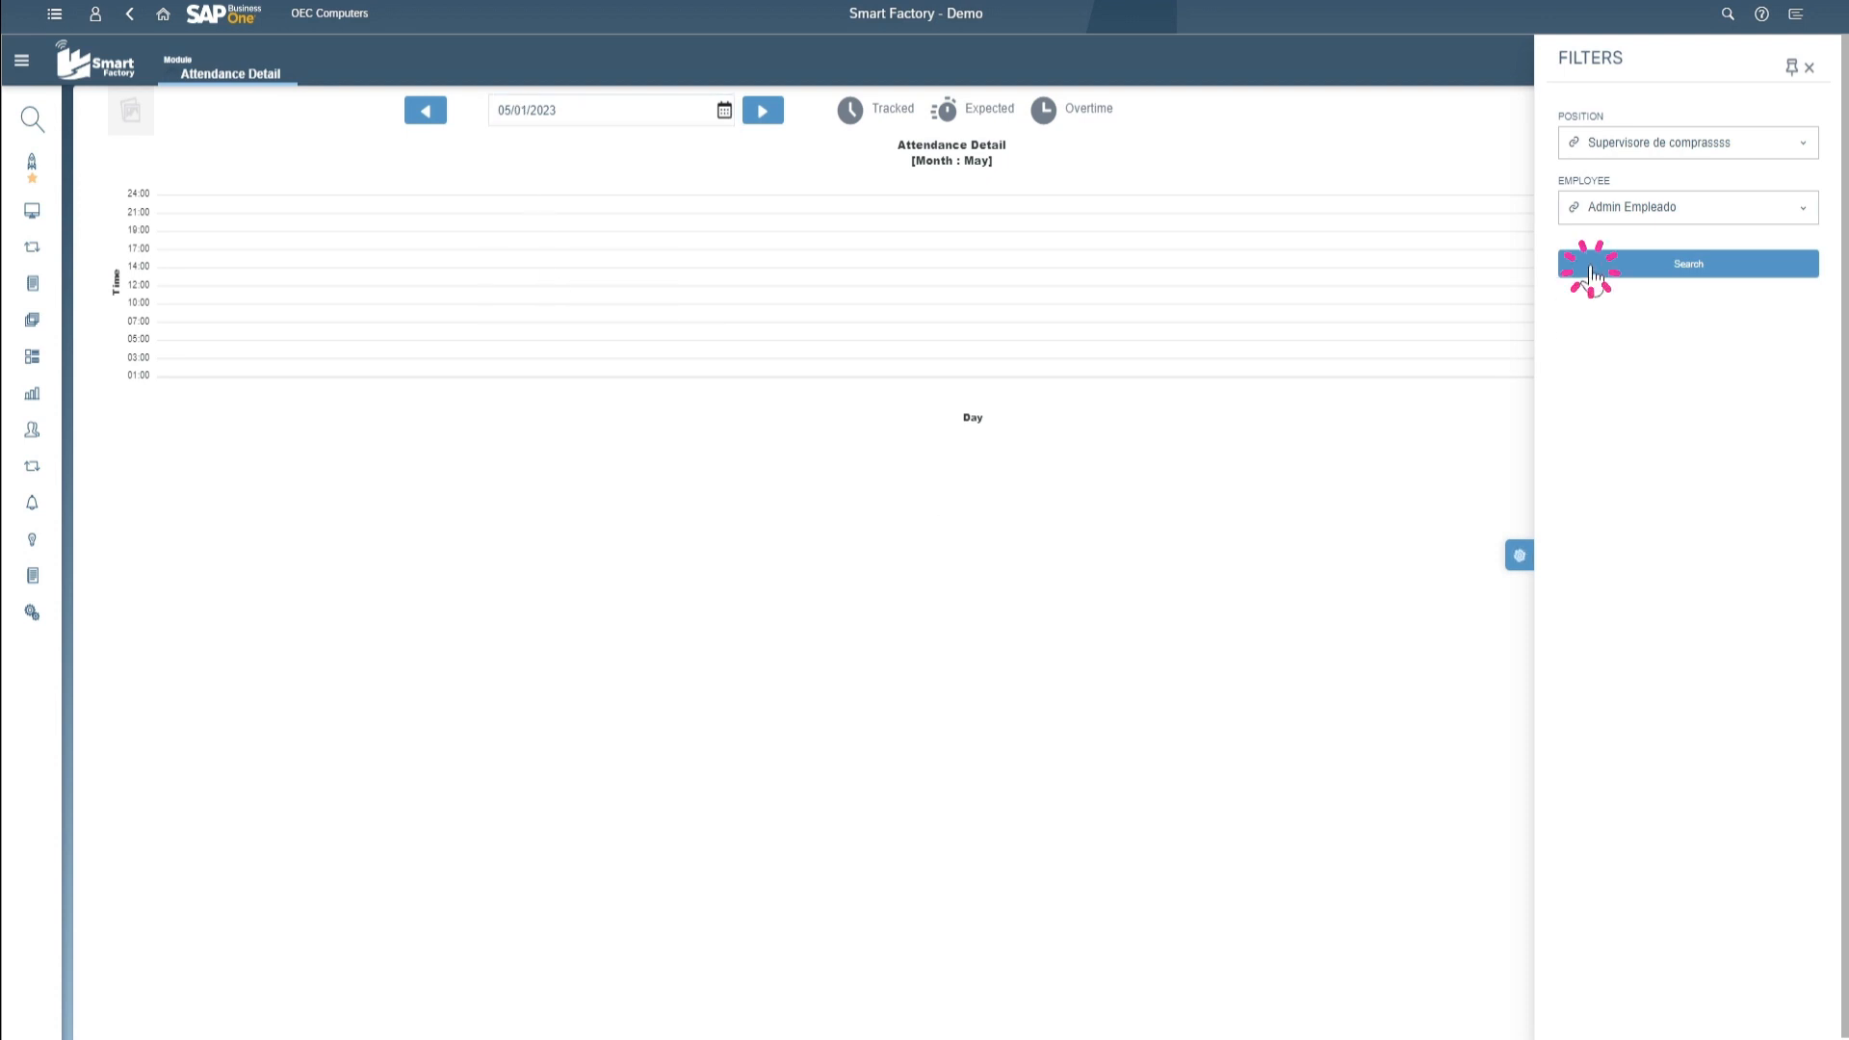
click(1686, 263)
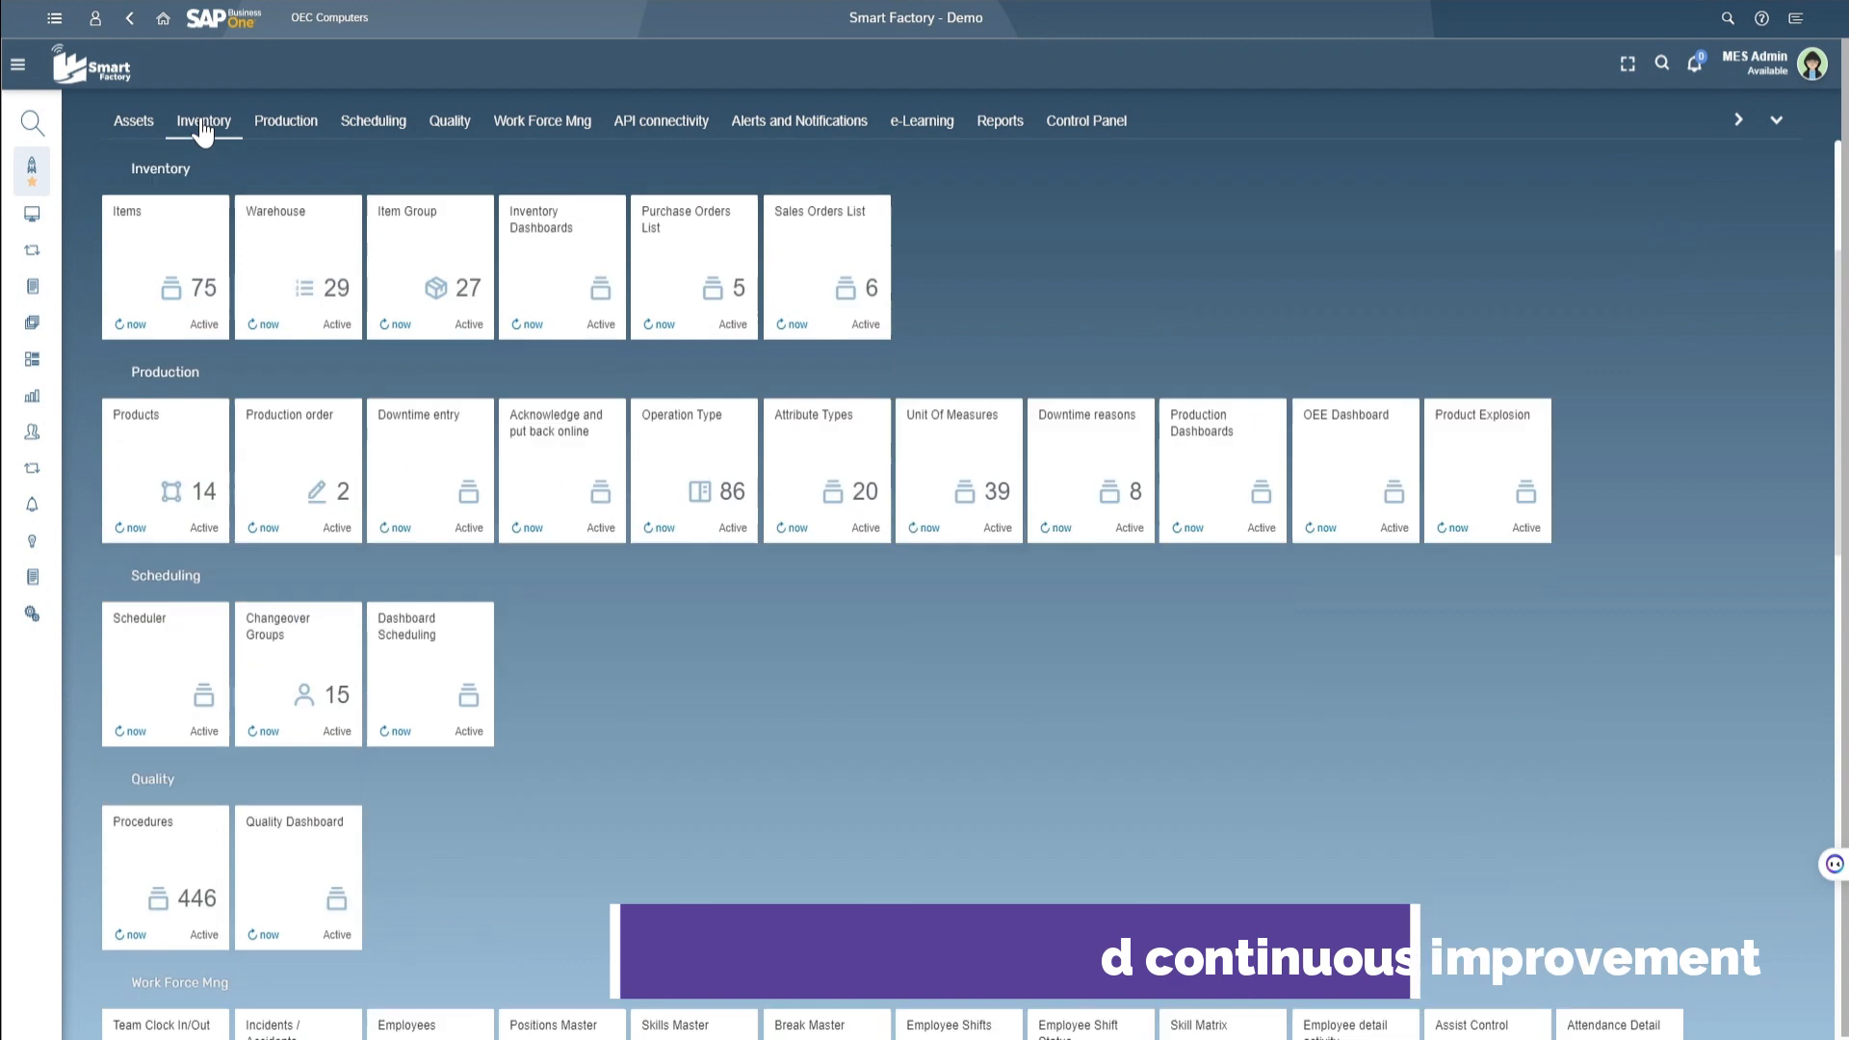
click(450, 120)
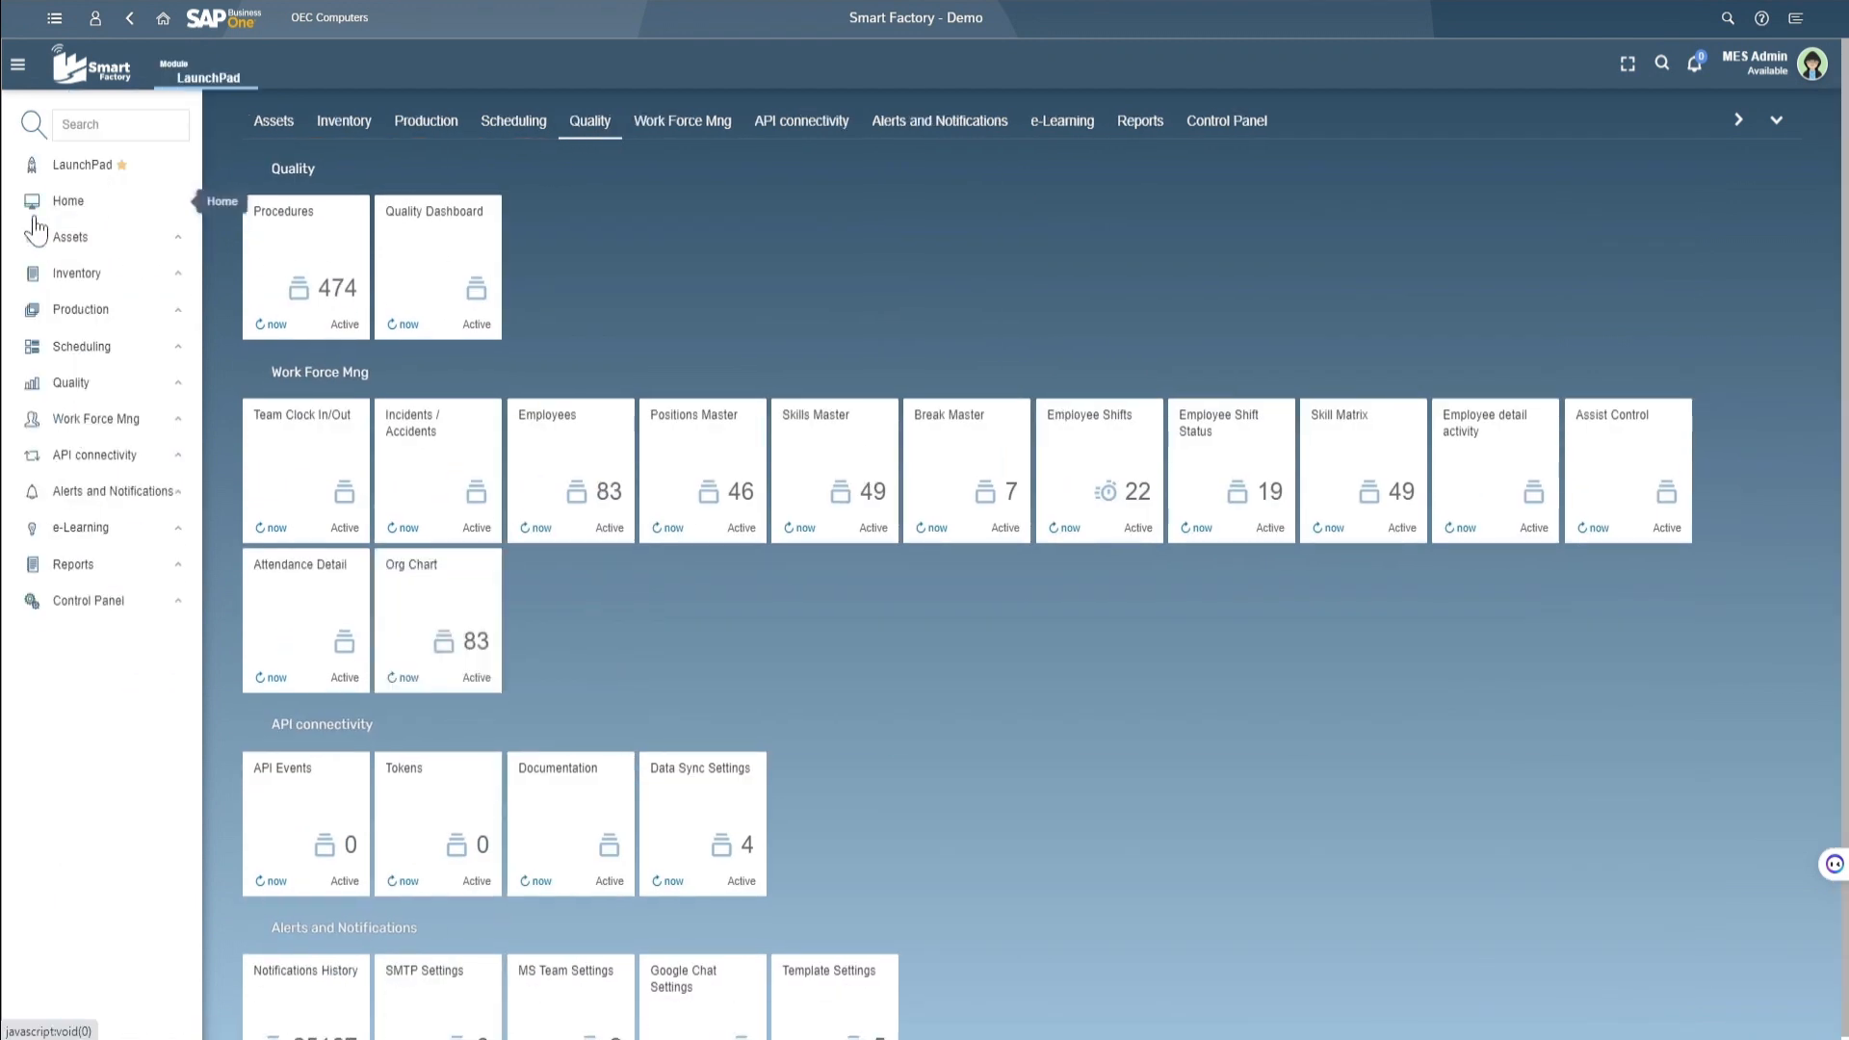
click(67, 201)
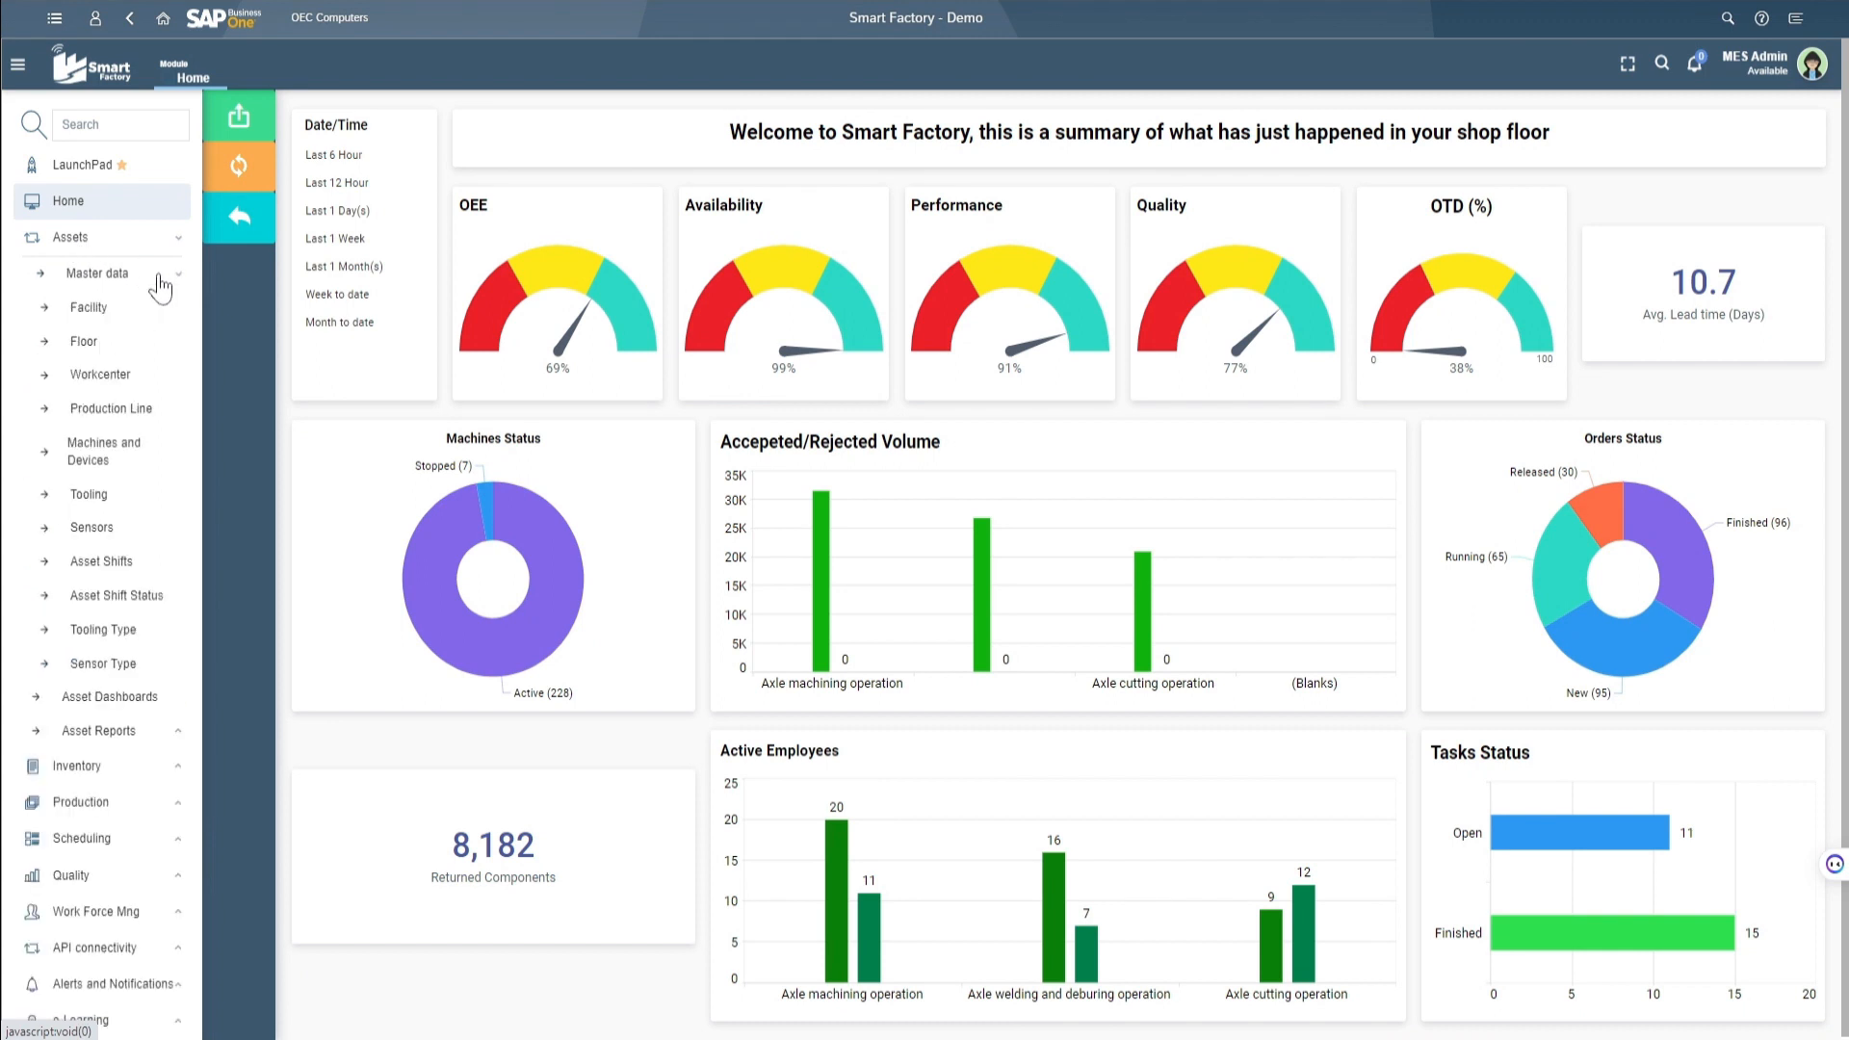